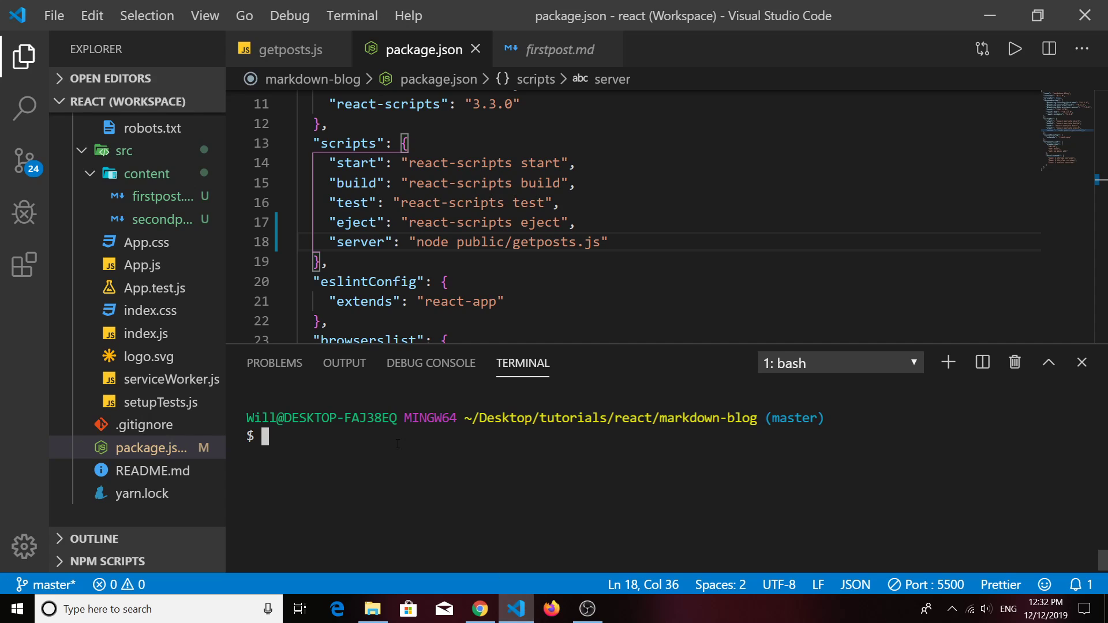
- Review getposts.js, scrolling through and selecting the block that builds each post object
left_click(286, 50)
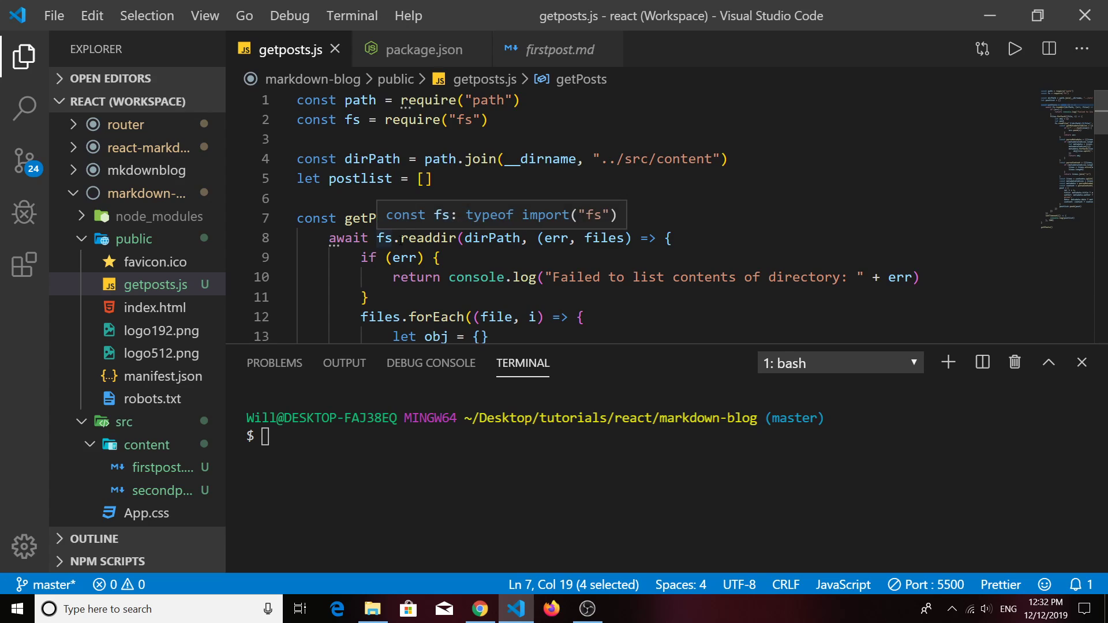
mouse_move(490, 238)
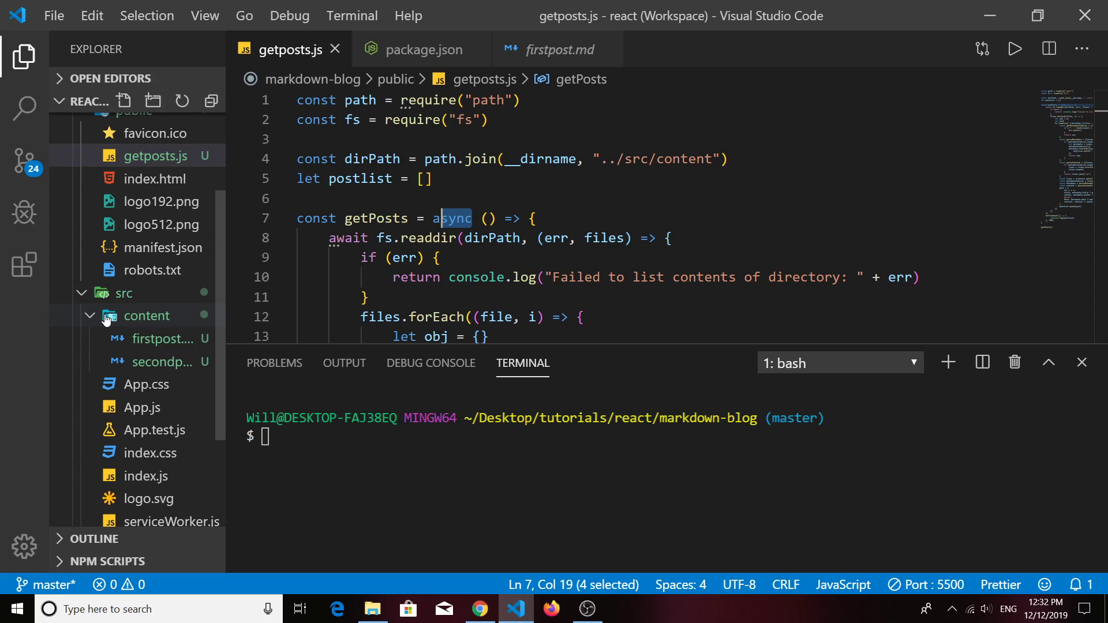
left_click(147, 315)
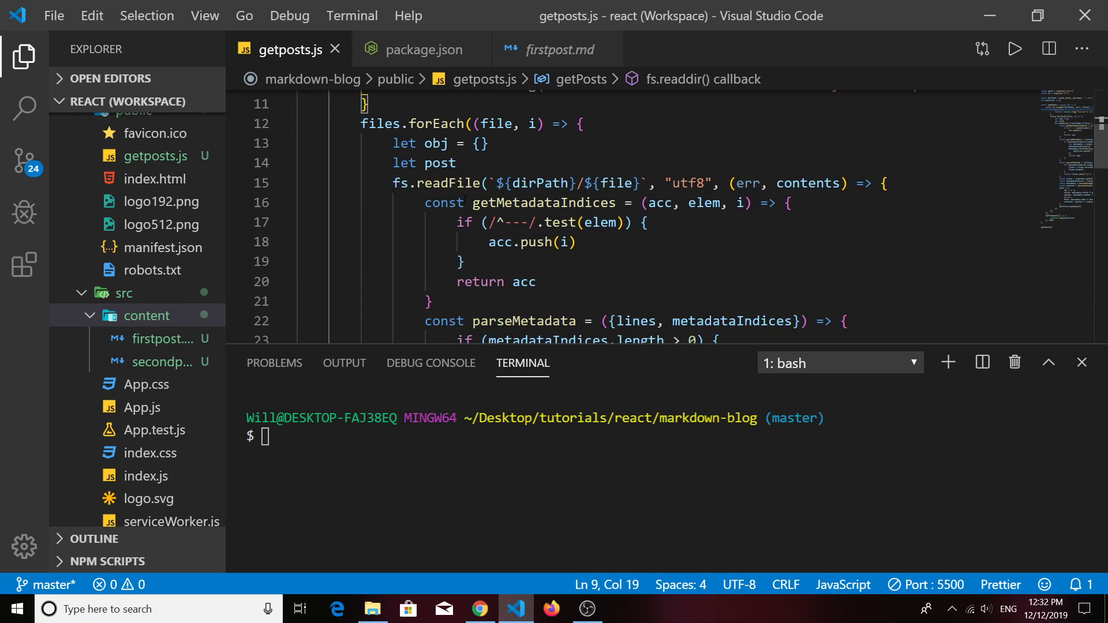
scroll("down", 3)
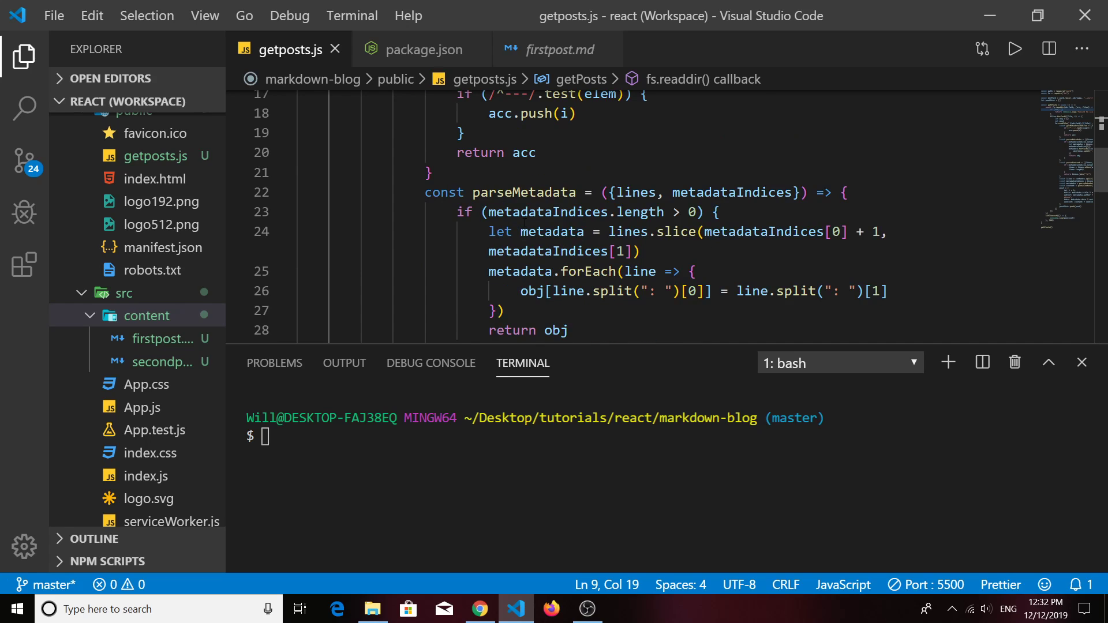
mouse_move(553, 231)
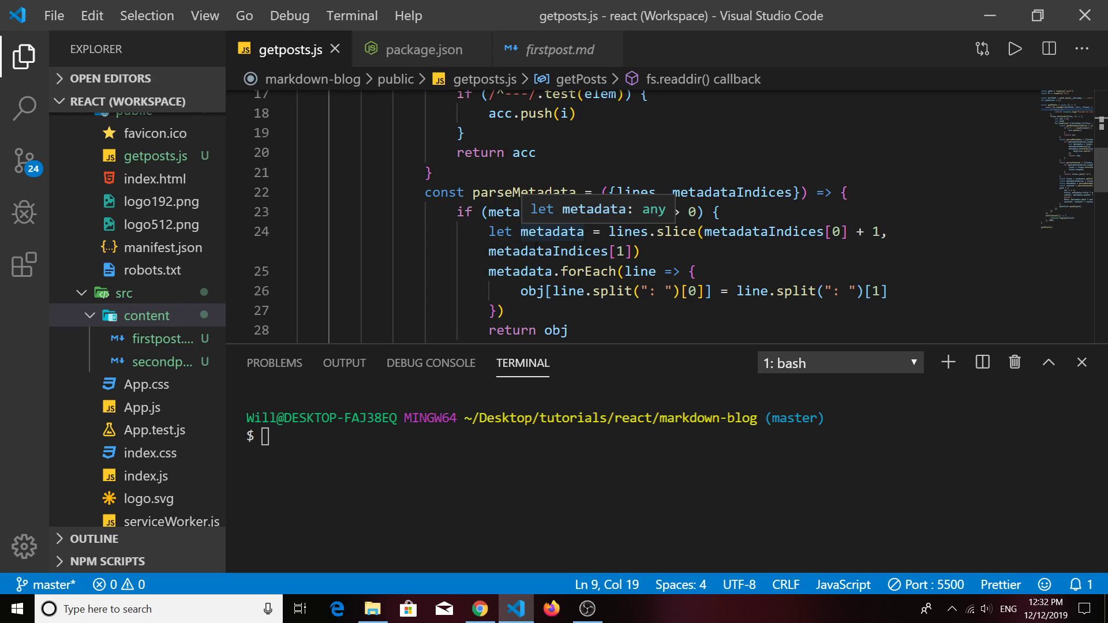
scroll("down", 3)
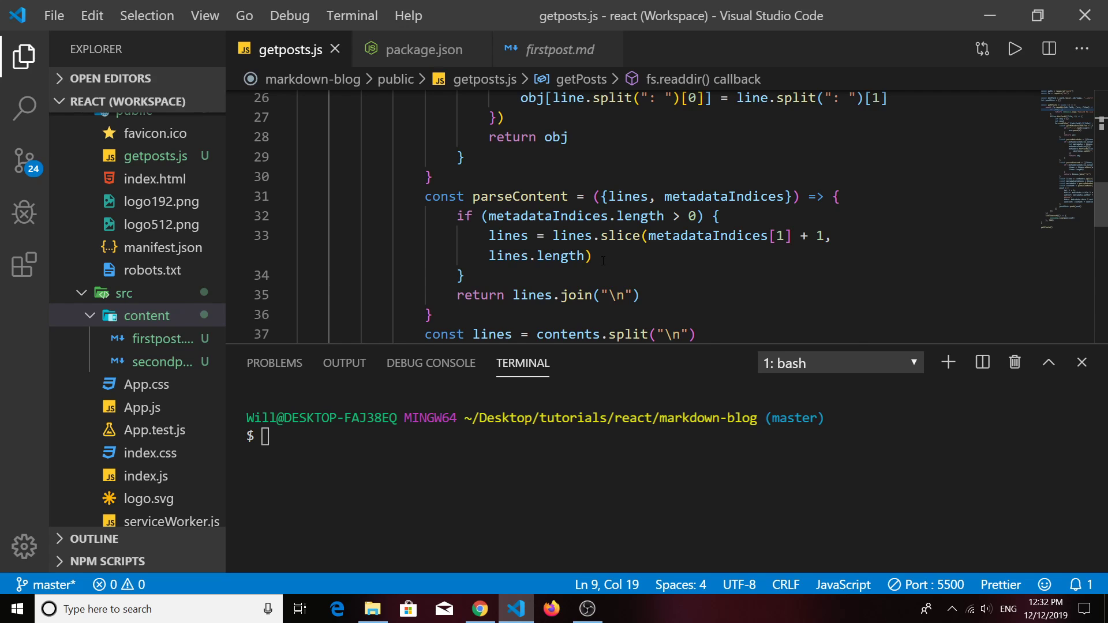
scroll("down", 3)
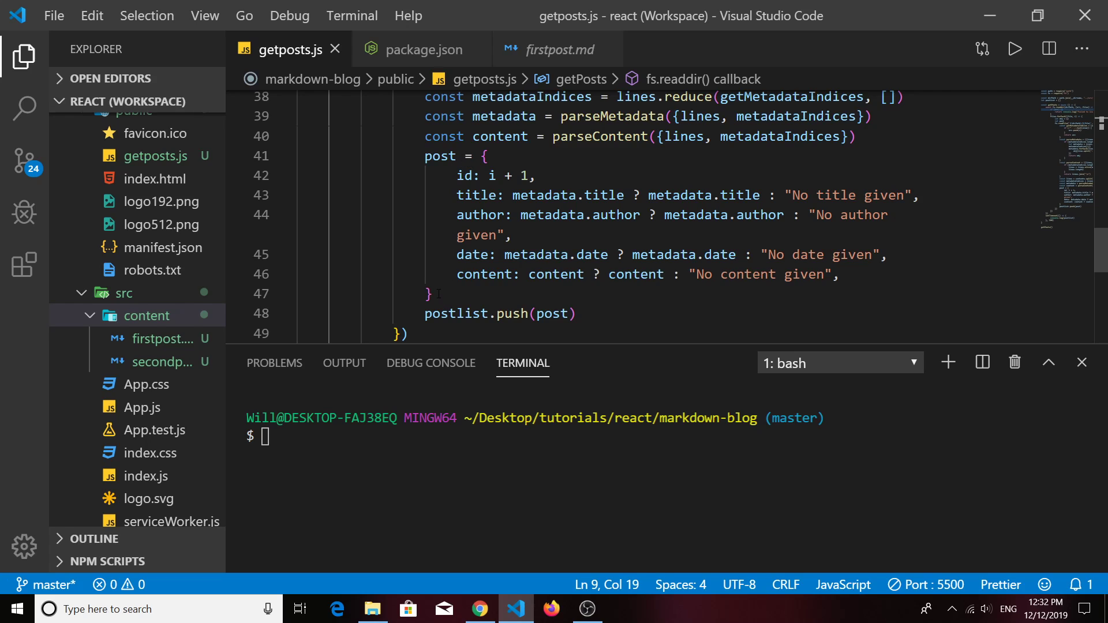
left_click_drag(424, 156, 433, 294)
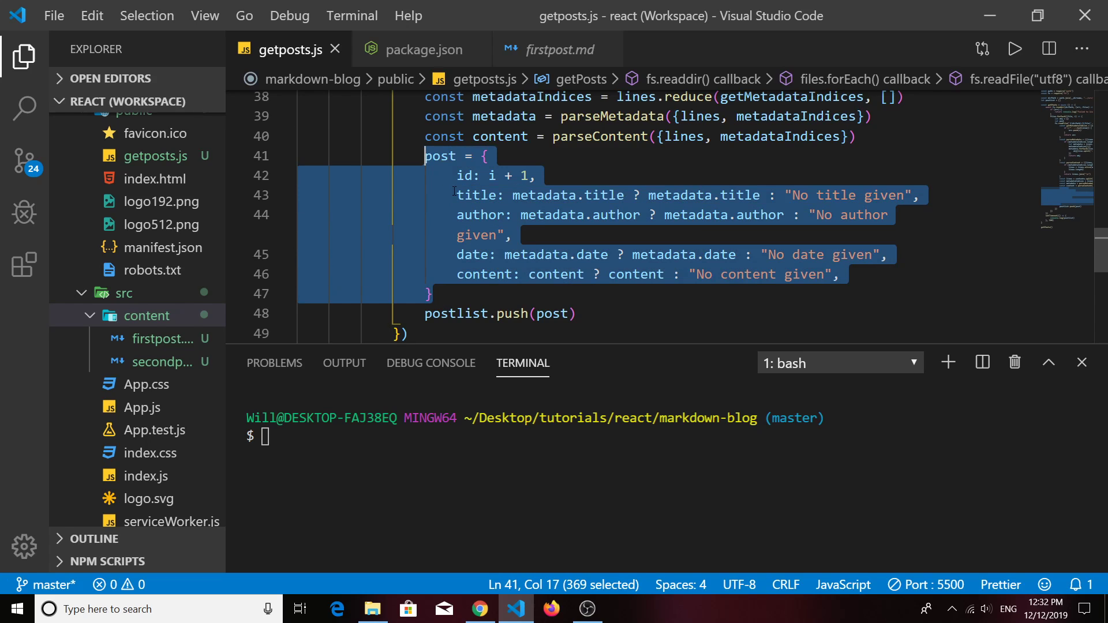
mouse_move(445, 214)
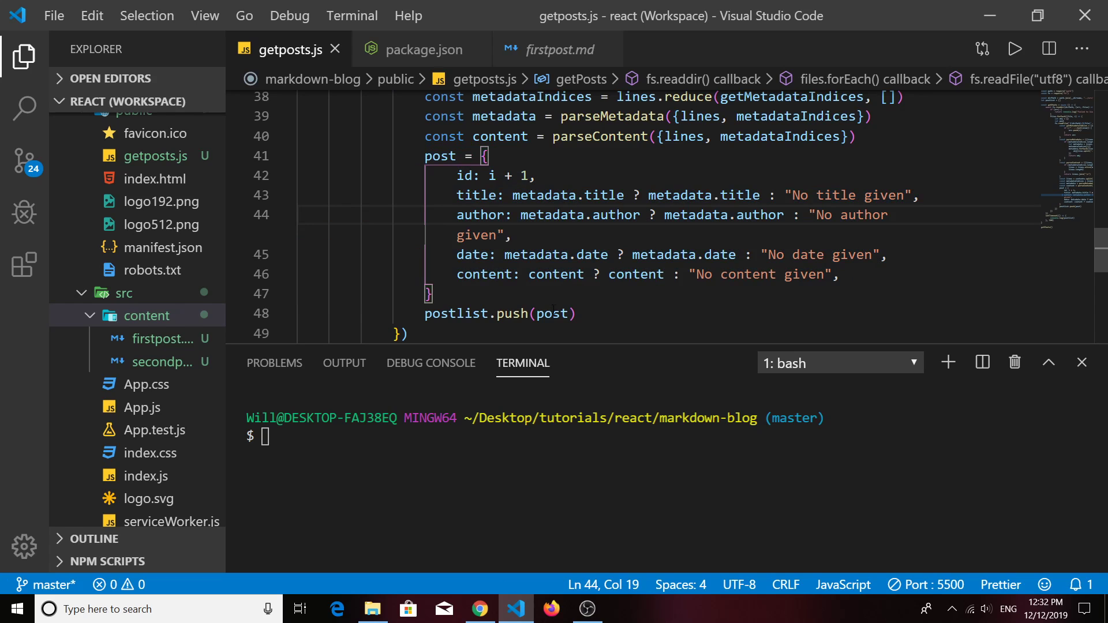
mouse_move(440, 156)
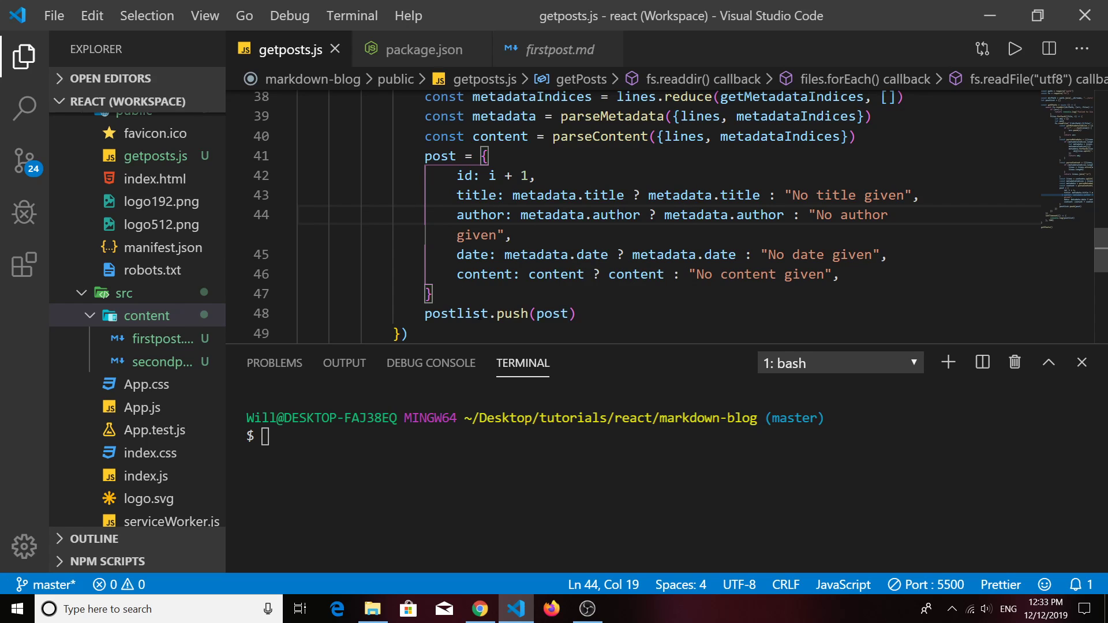
scroll("up", 3)
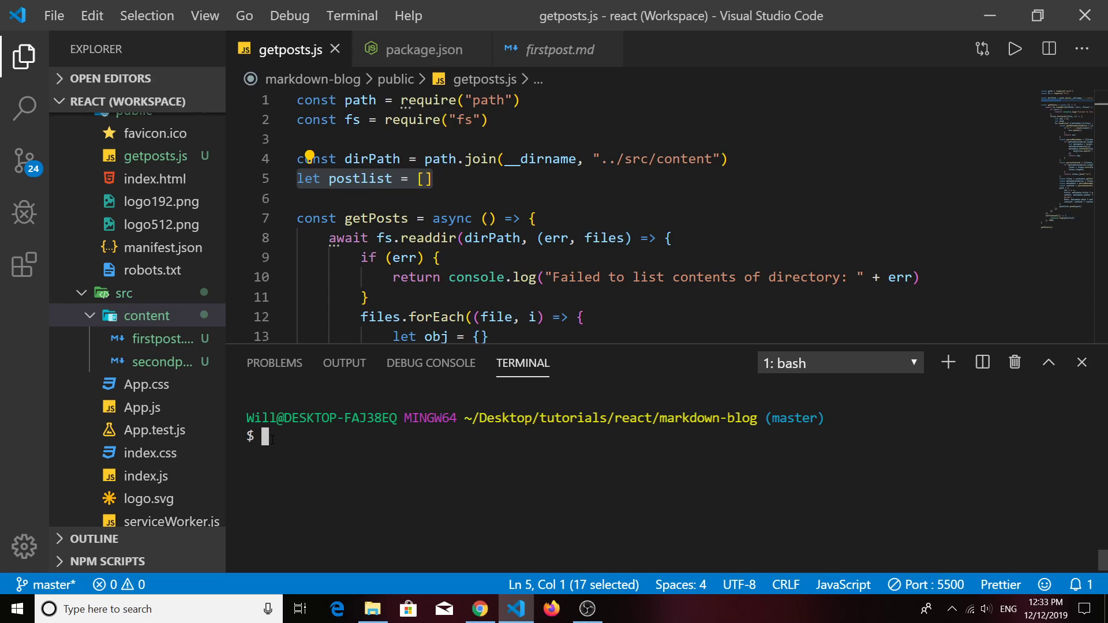
- Run npm run server in the terminal, which prints an empty post list
type("npm ru")
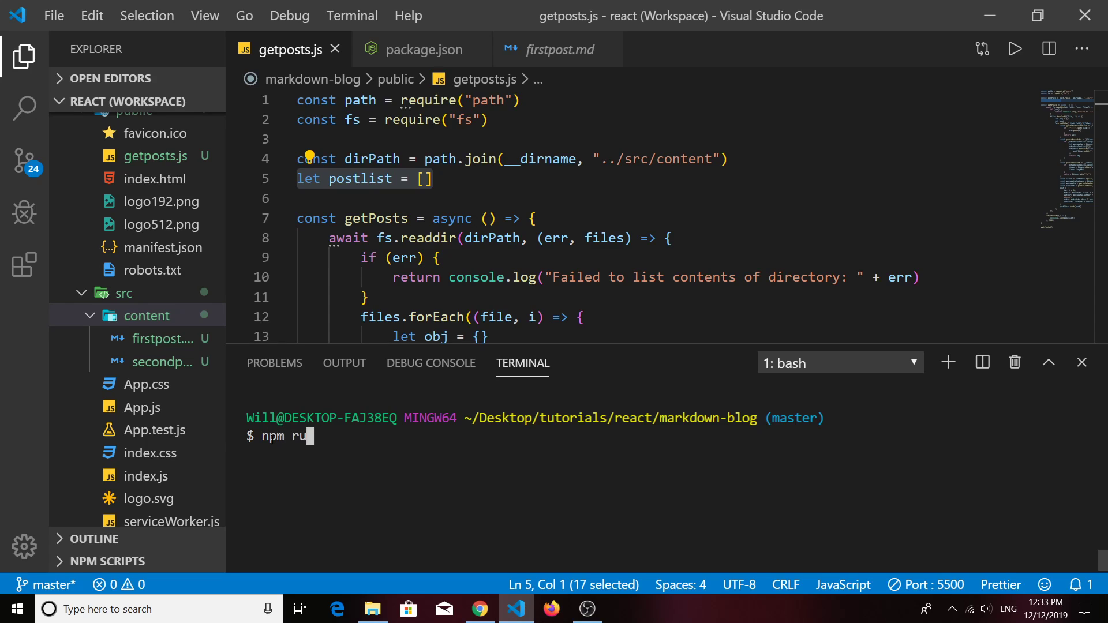
type("n")
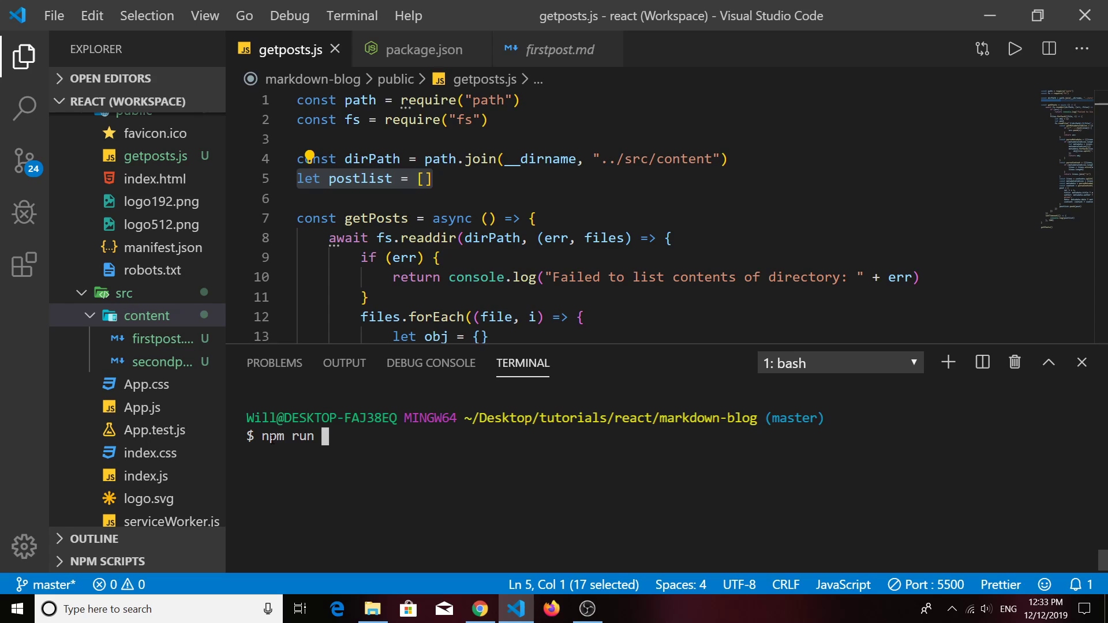
type("se")
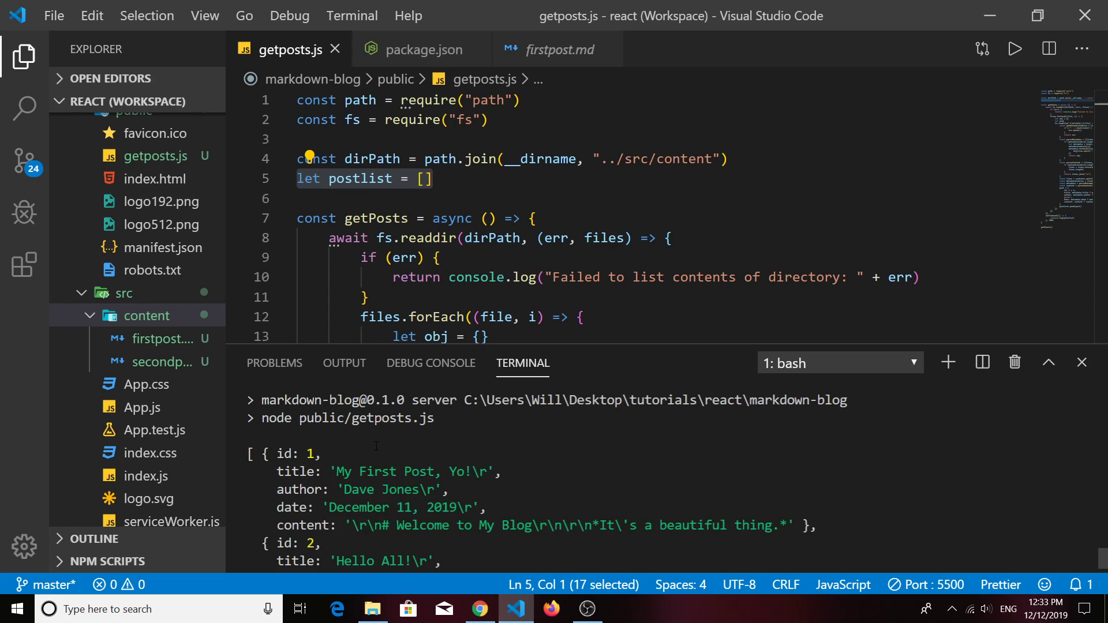
scroll("down", 3)
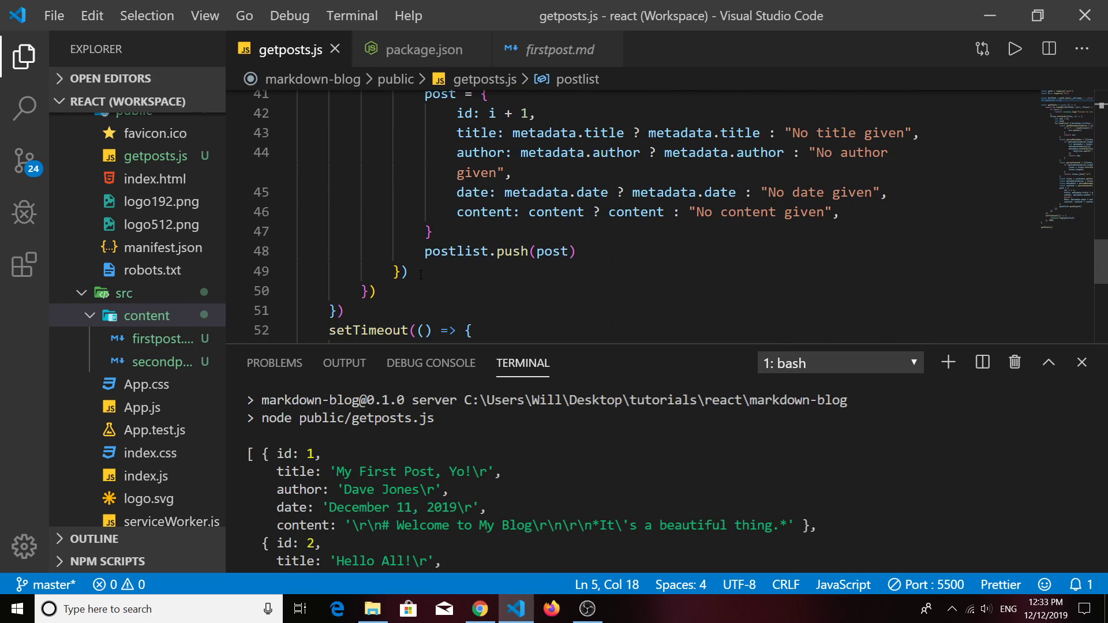
scroll("up", 3)
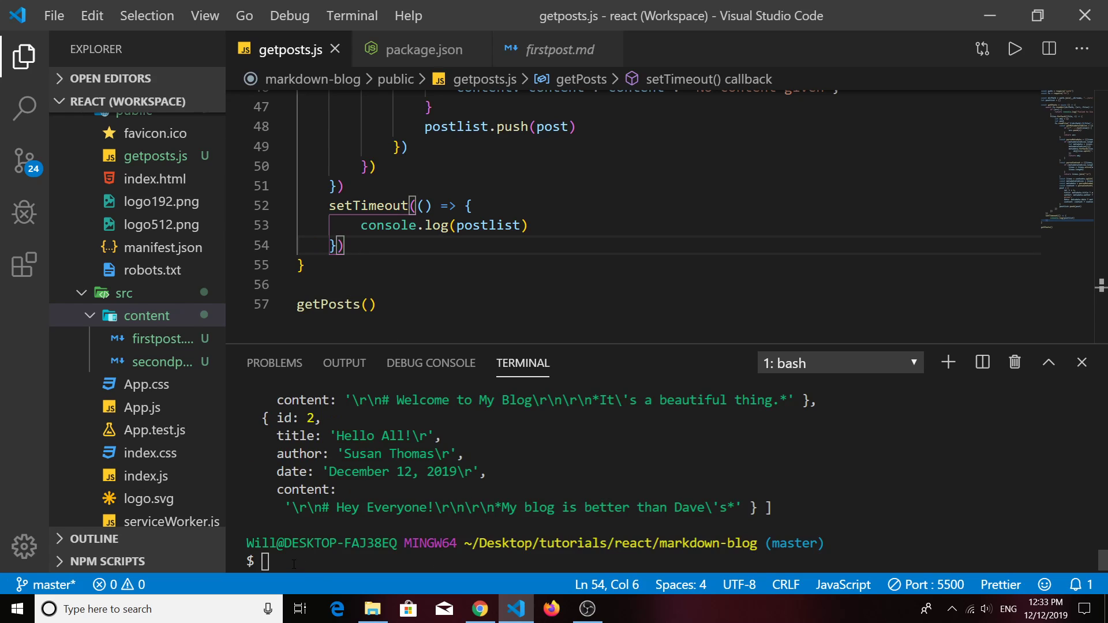
type("npm run server")
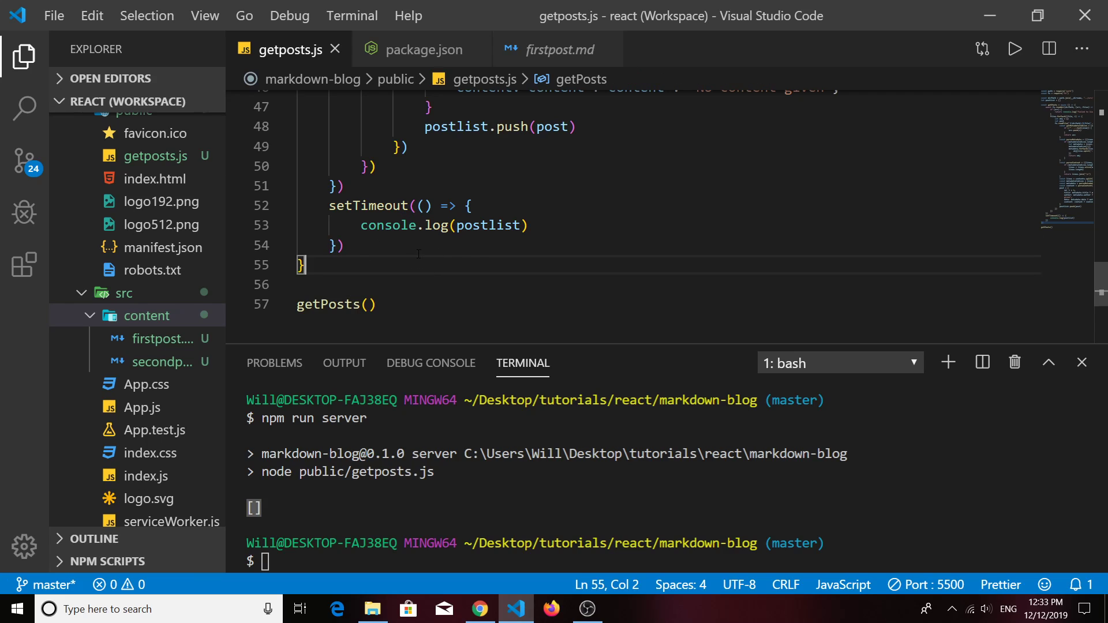
- Add ', 500' as the delay argument to the setTimeout that logs the post list
left_click(339, 244)
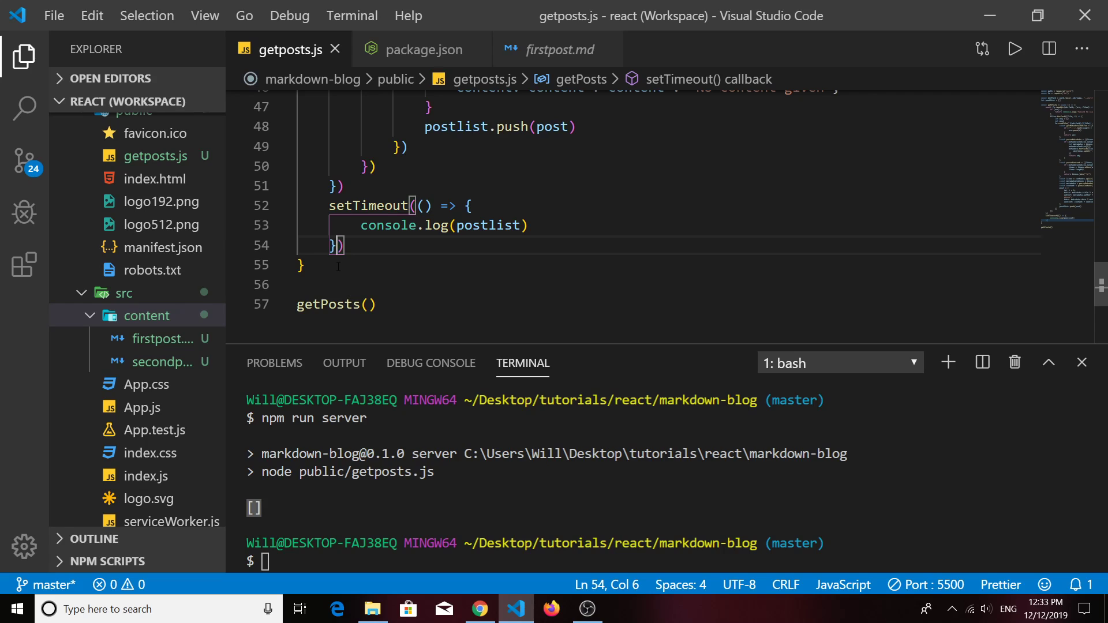
type(", 500")
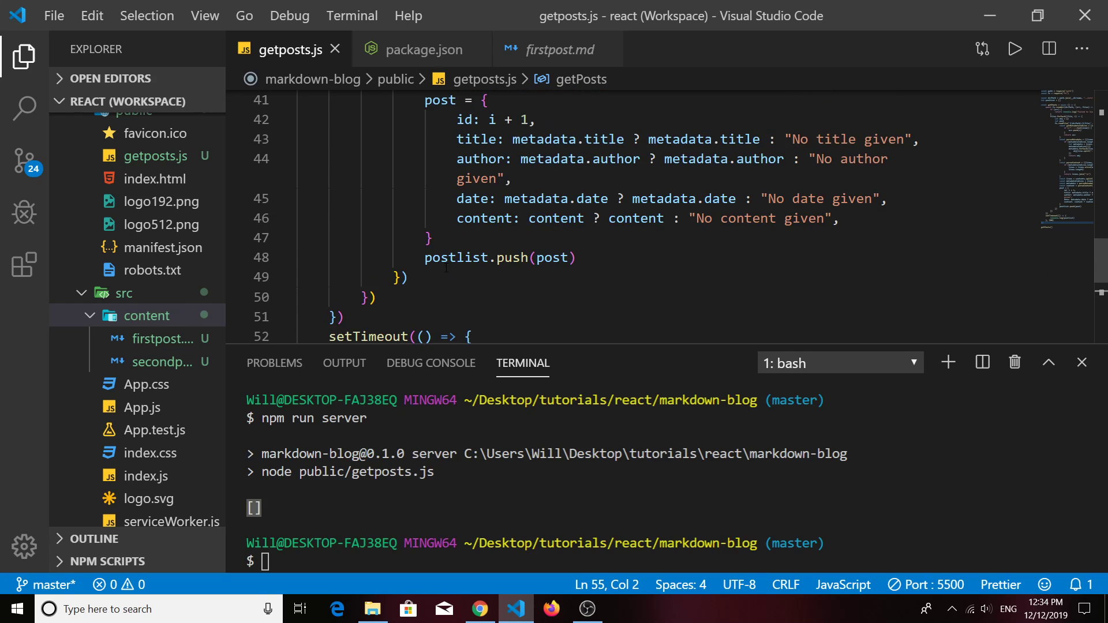
scroll("up", 3)
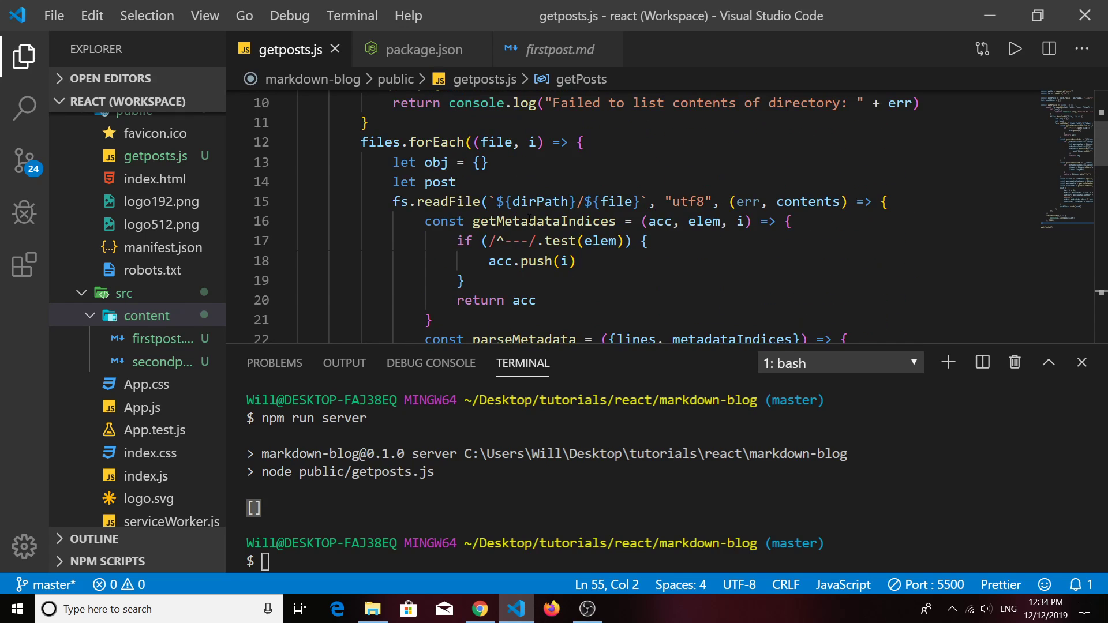
scroll("down", 3)
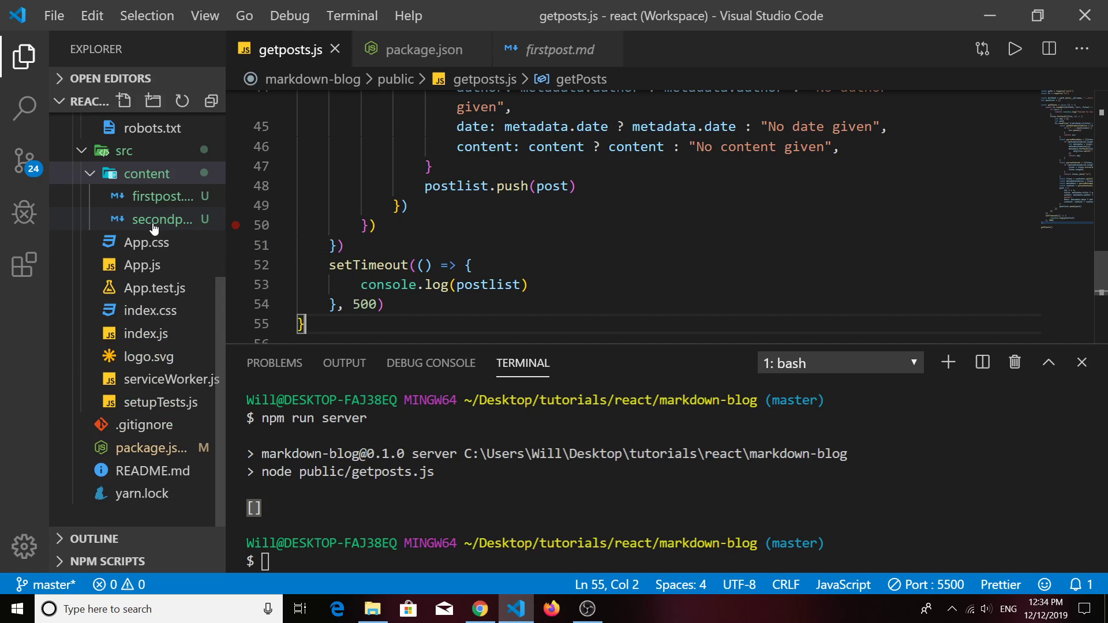
- Rename getposts.js to main.js from the Explorer context menu
right_click(153, 210)
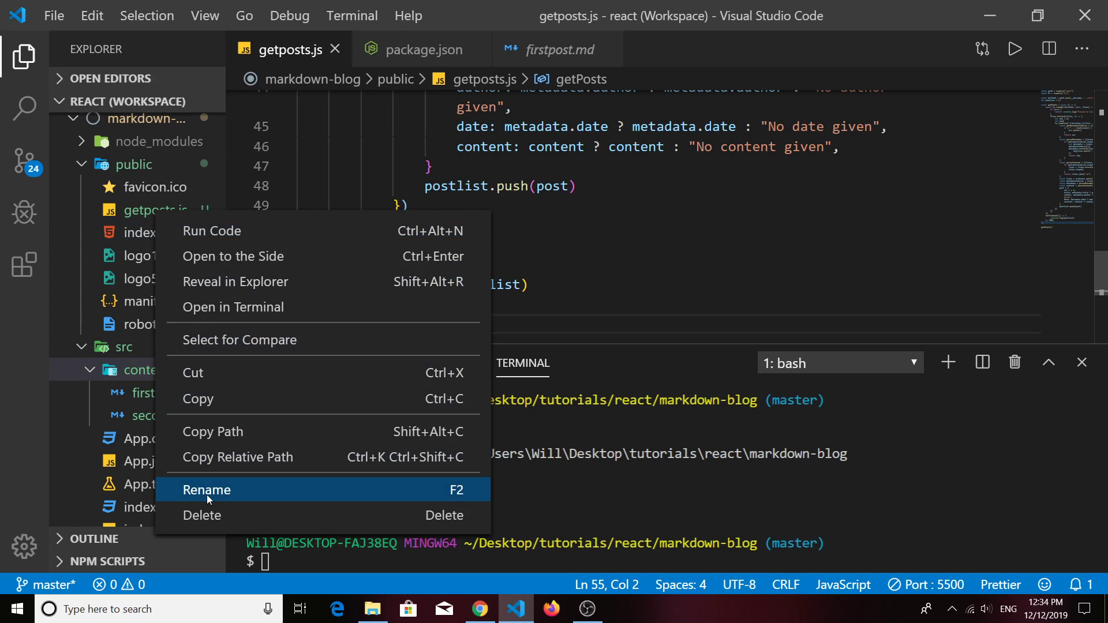
left_click(207, 490)
type("mai")
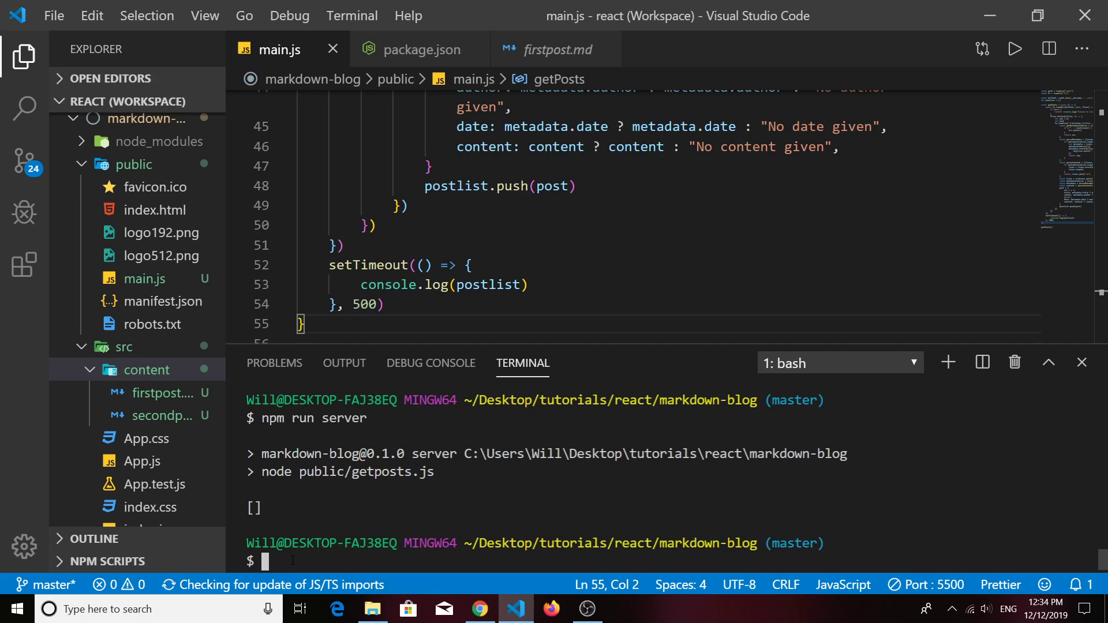
type("npm run server")
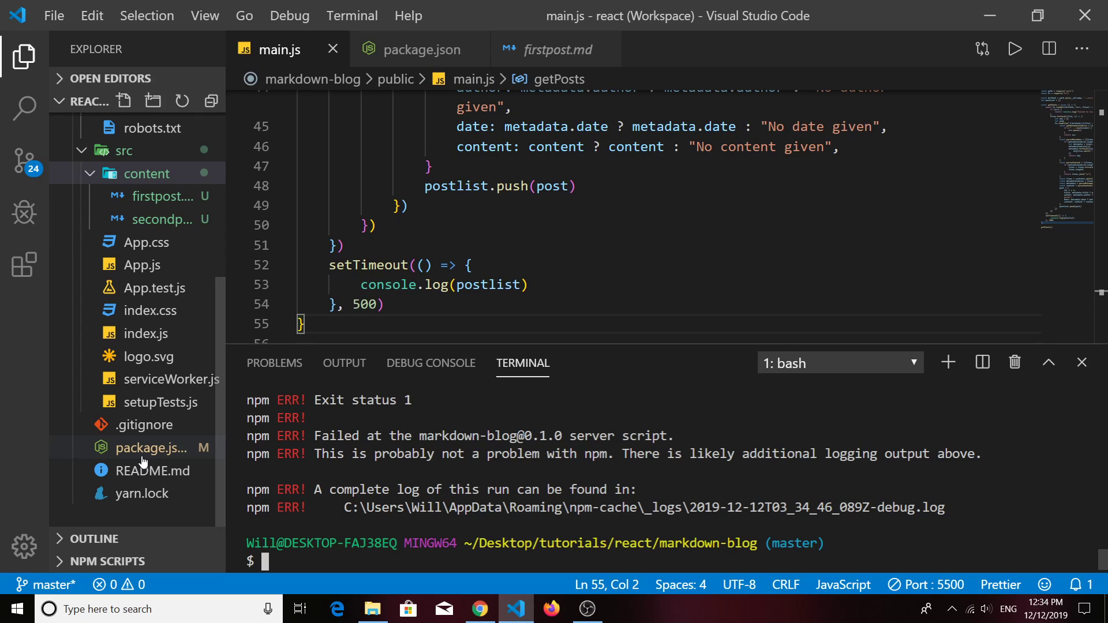
- Change the package.json server script to node public/main.js and run it, printing both posts
left_click(149, 448)
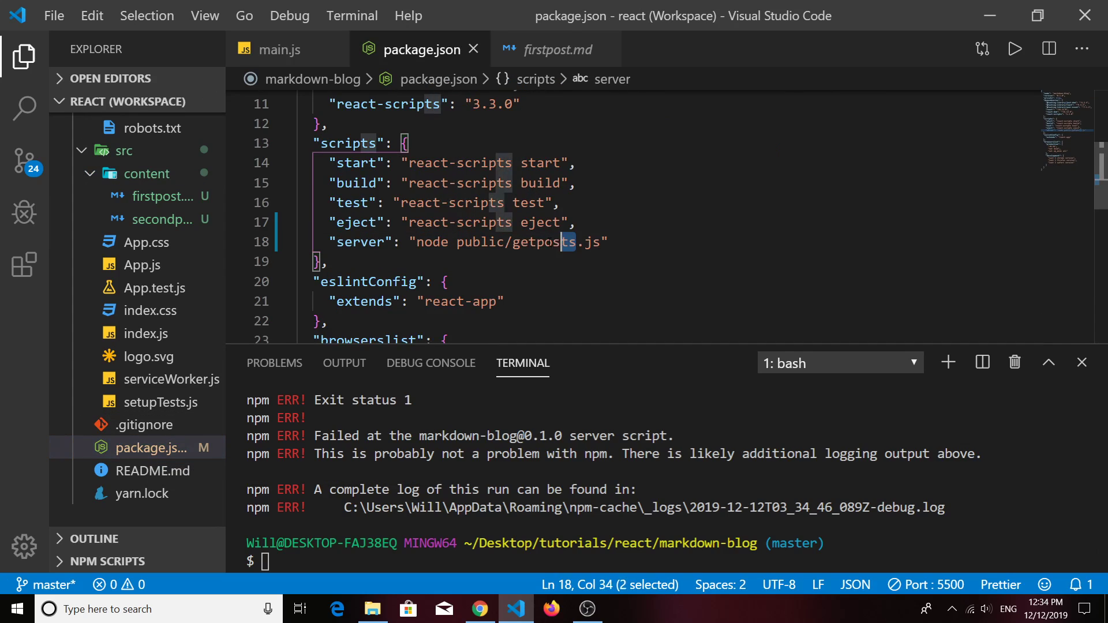
double_click(544, 241)
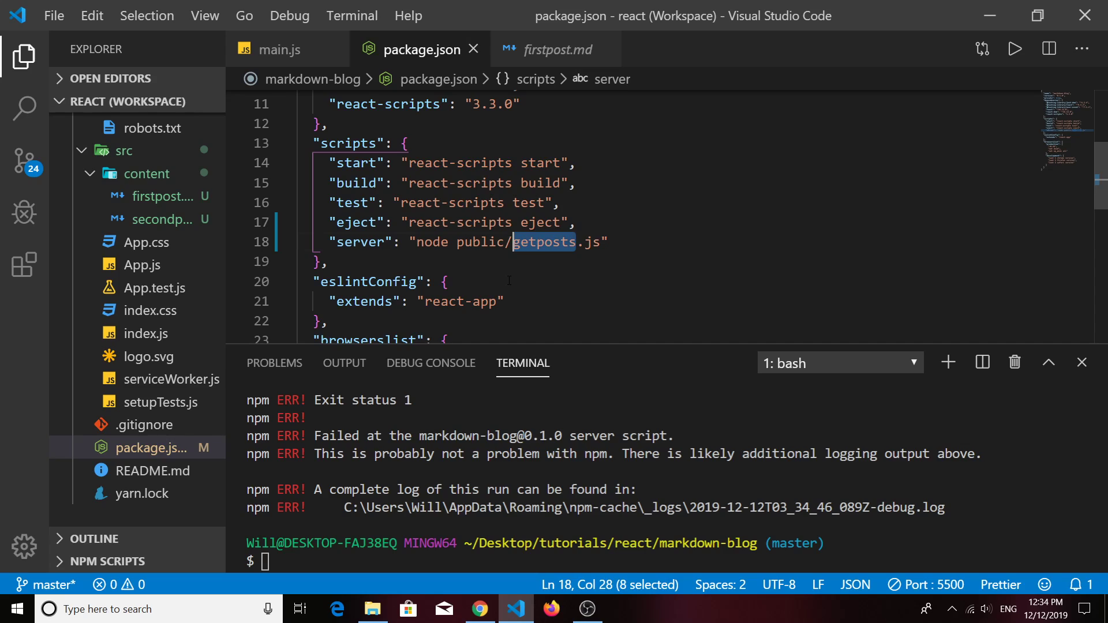
type("main")
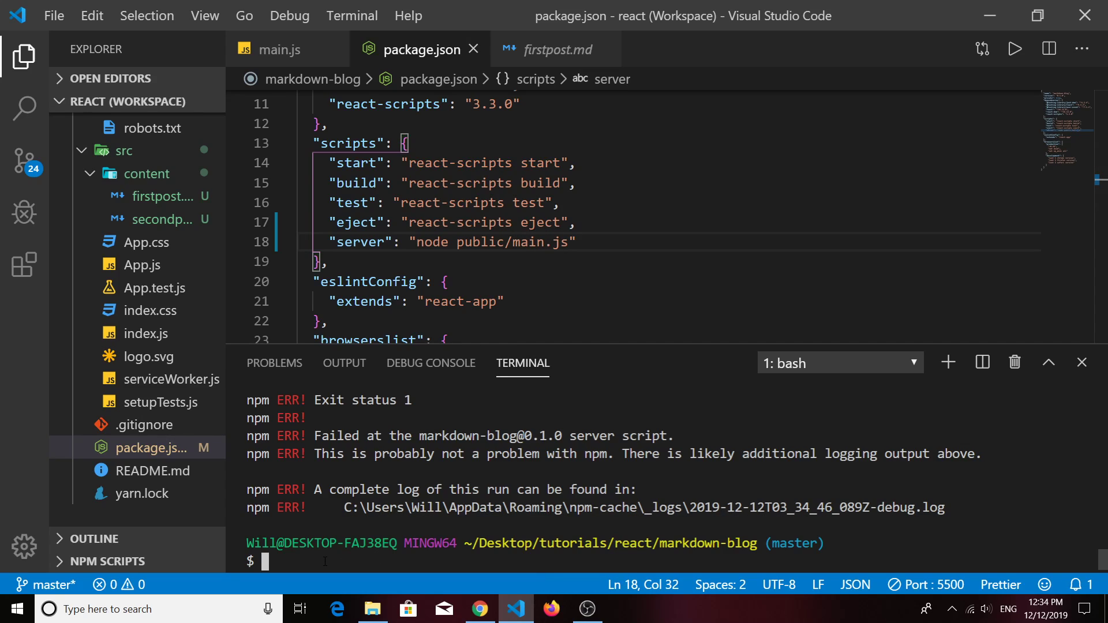
type("npm run server")
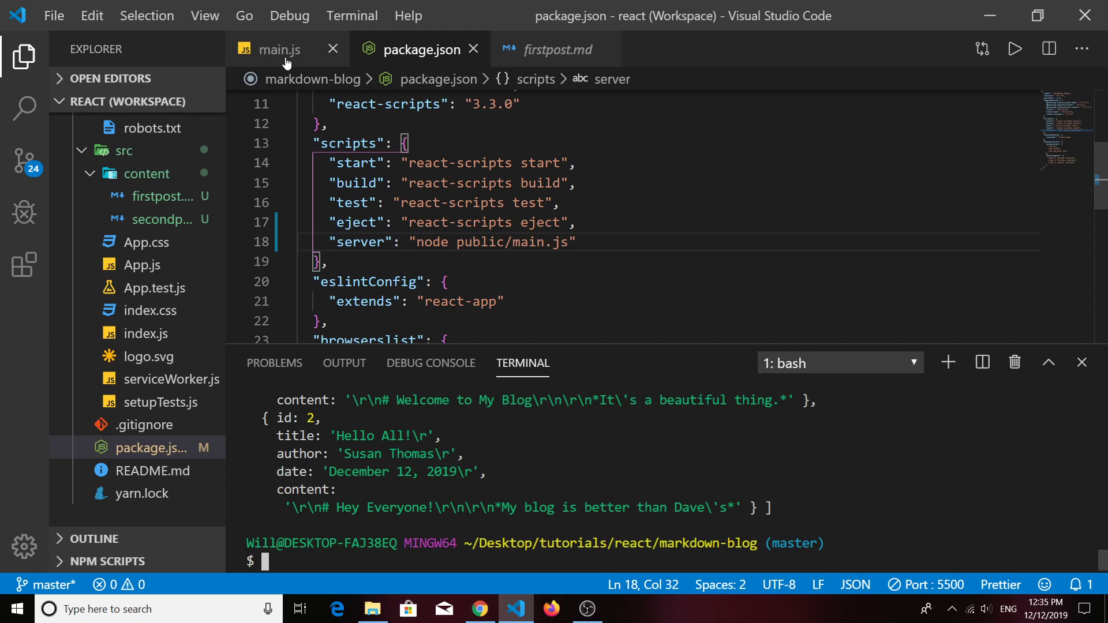
- Back in main.js, add a return statement via the autocomplete suggestion
left_click(277, 49)
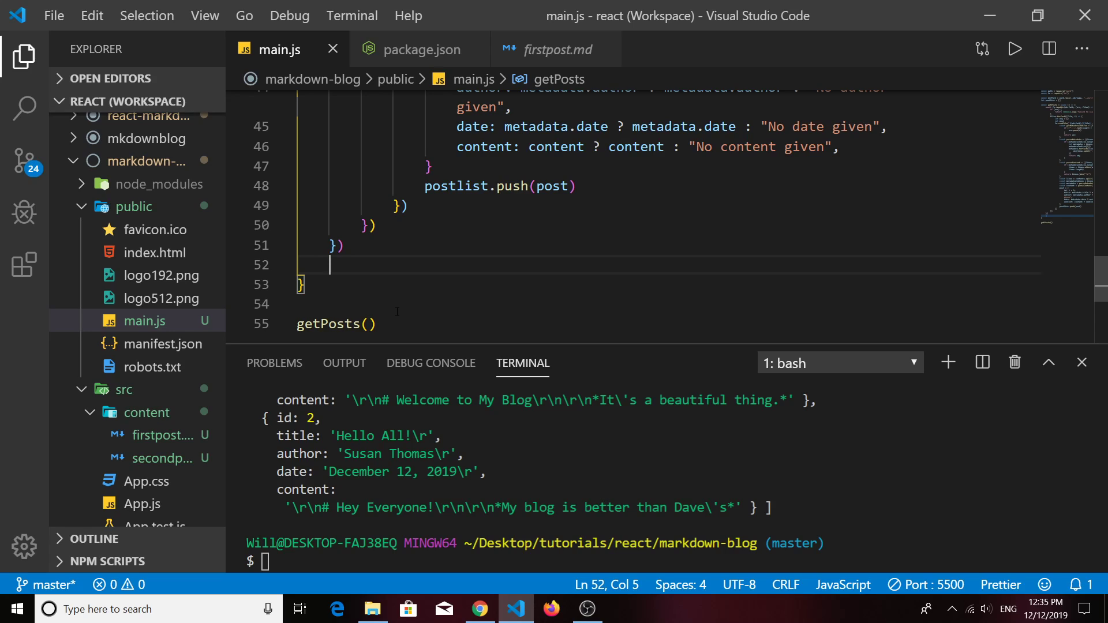
type("re")
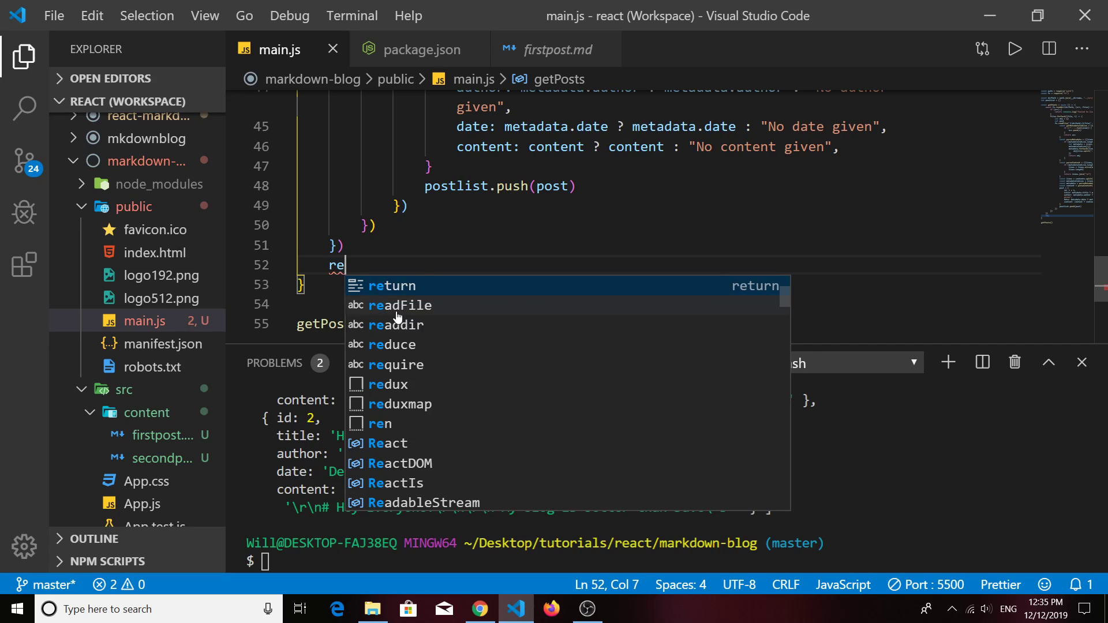
key("Tab")
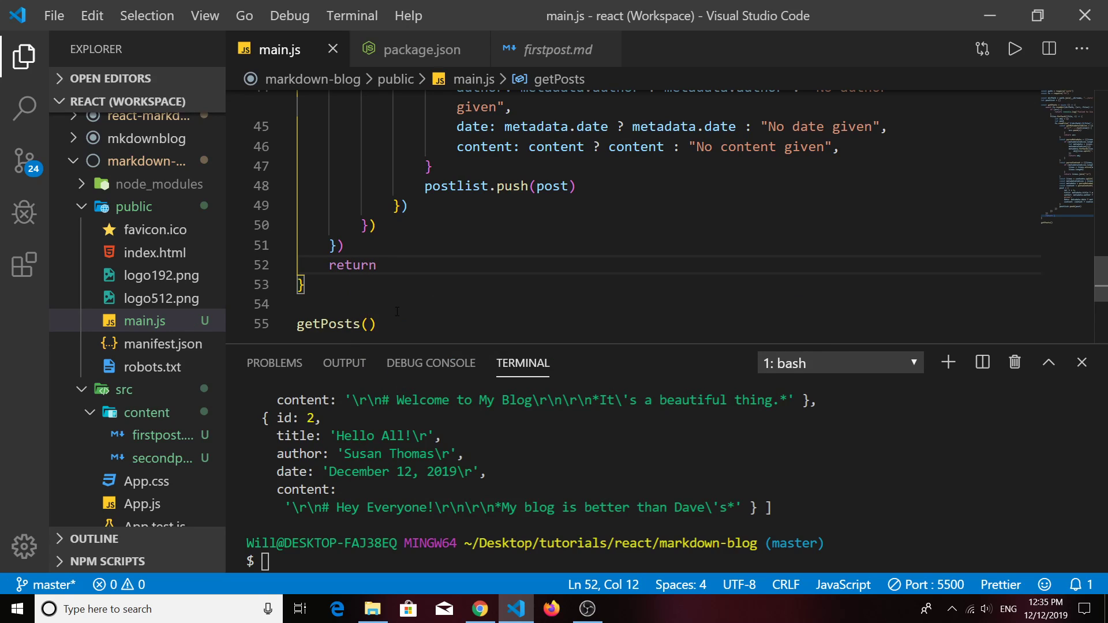
mouse_move(558, 186)
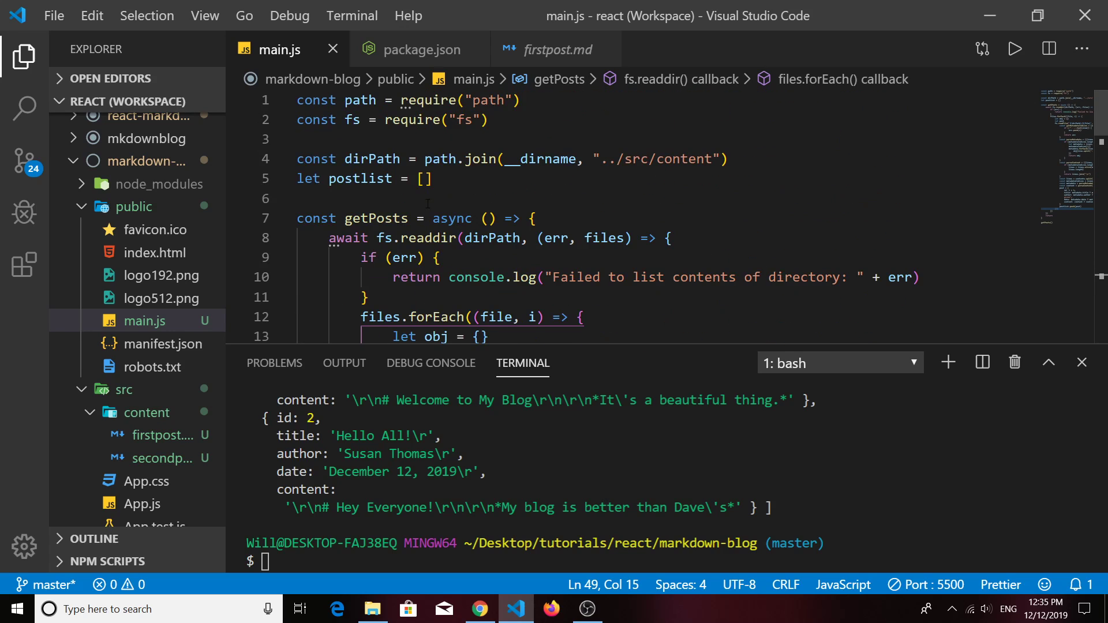
- Delete the async keyword on getPosts and the await before fs.readdir
double_click(452, 218)
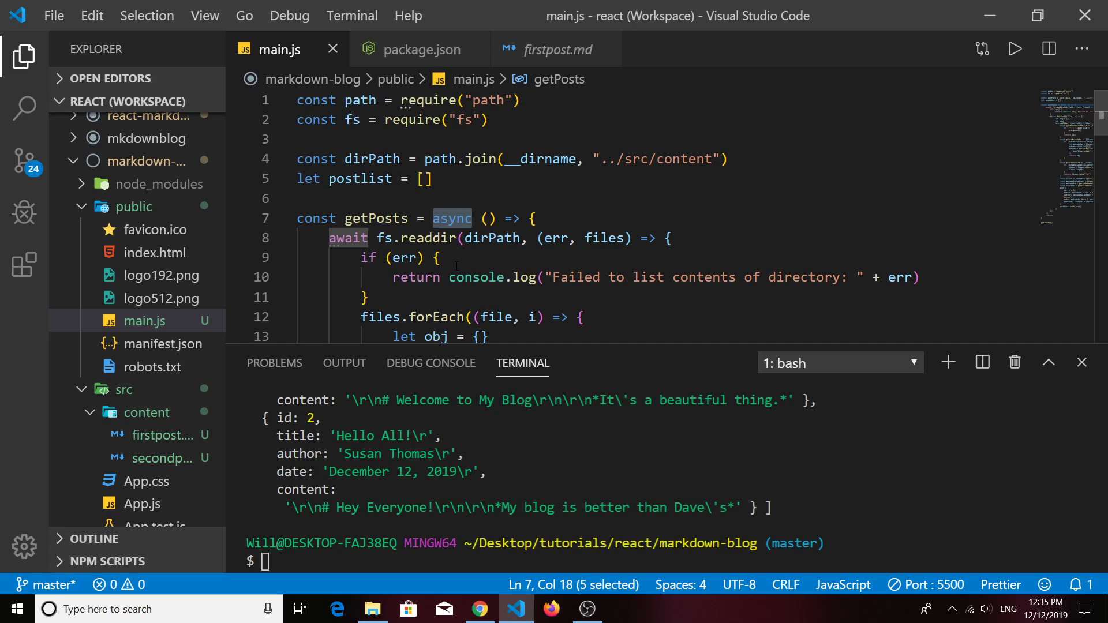
key("Delete")
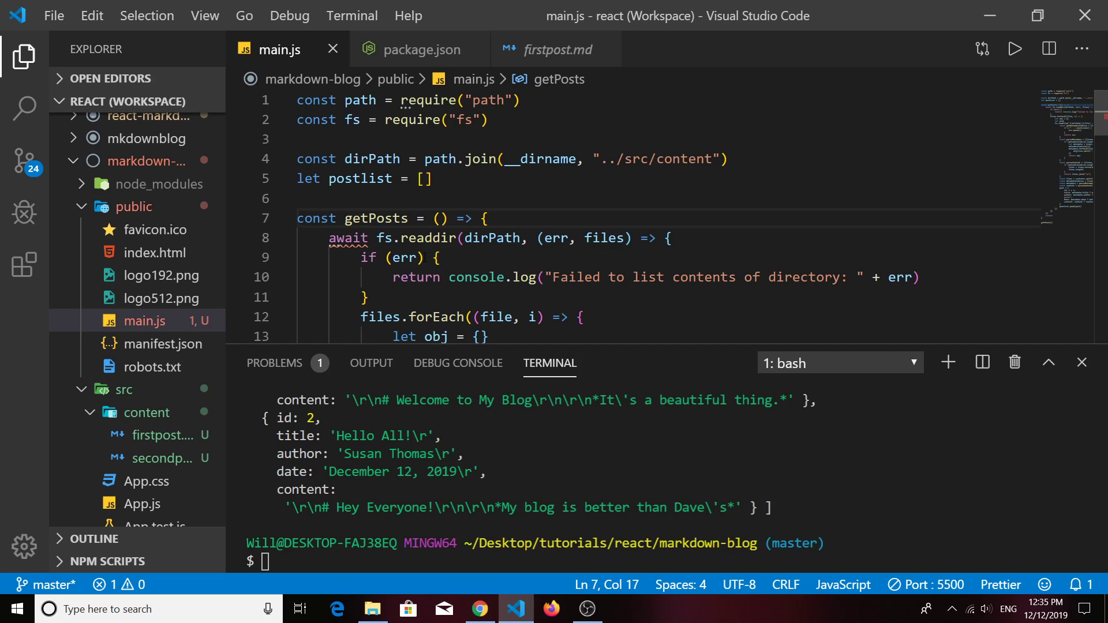
double_click(347, 238)
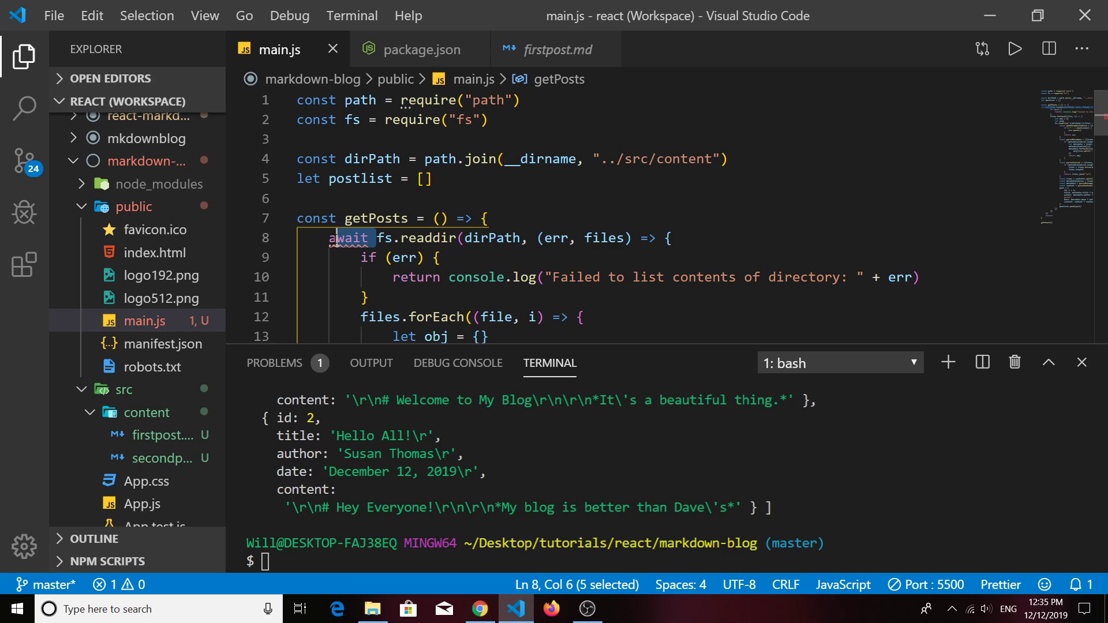
key("Delete")
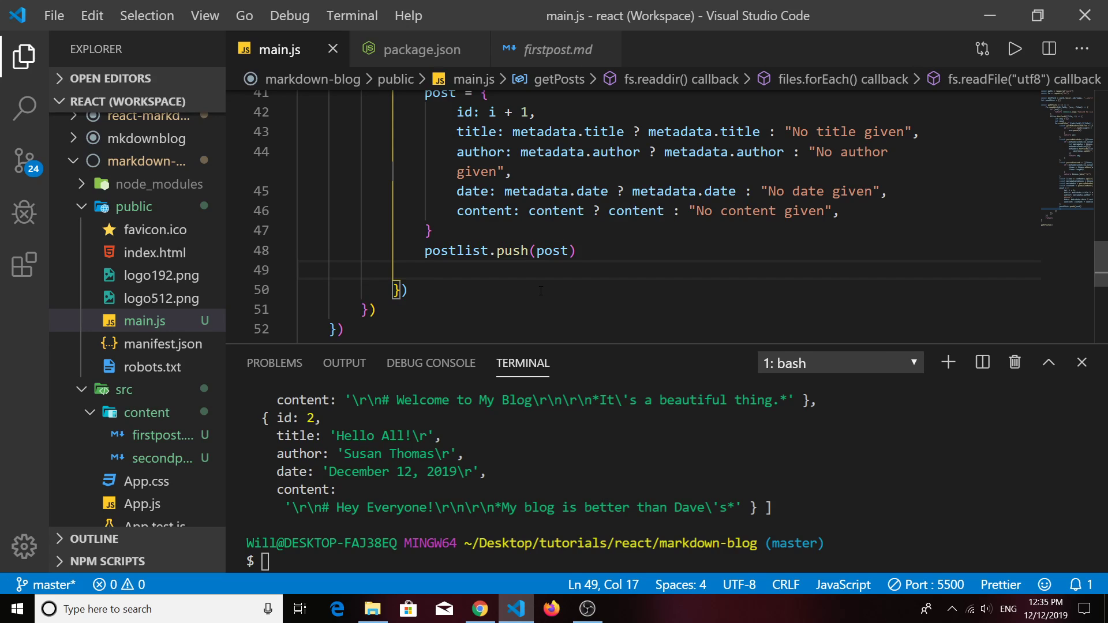
- Add console.log(postlist) right after postlist.push(post)
type("console.l")
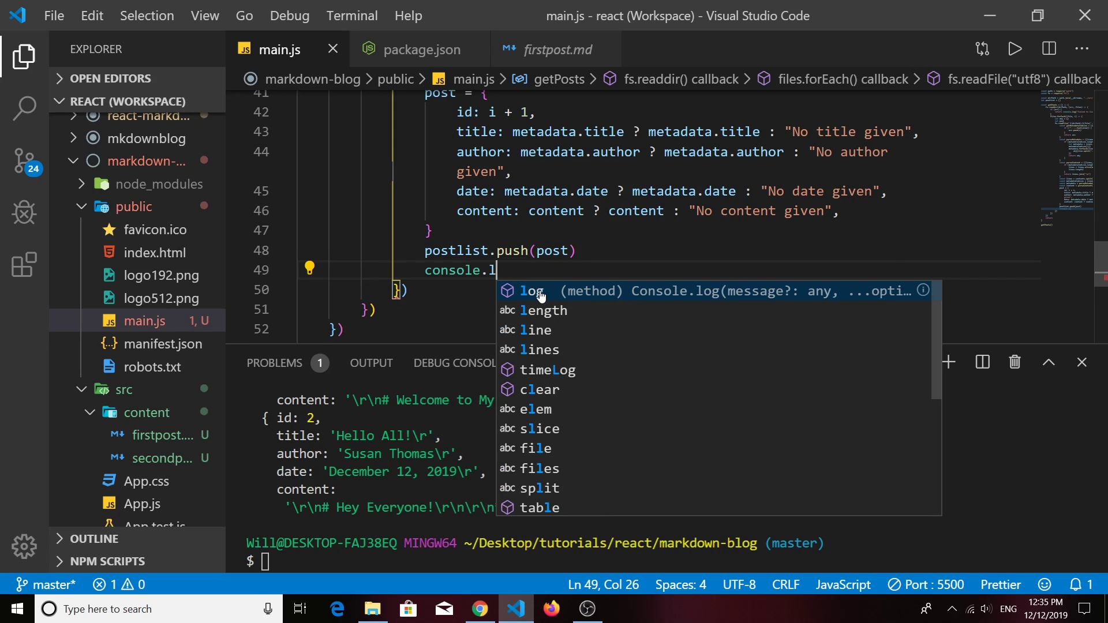
type("og")
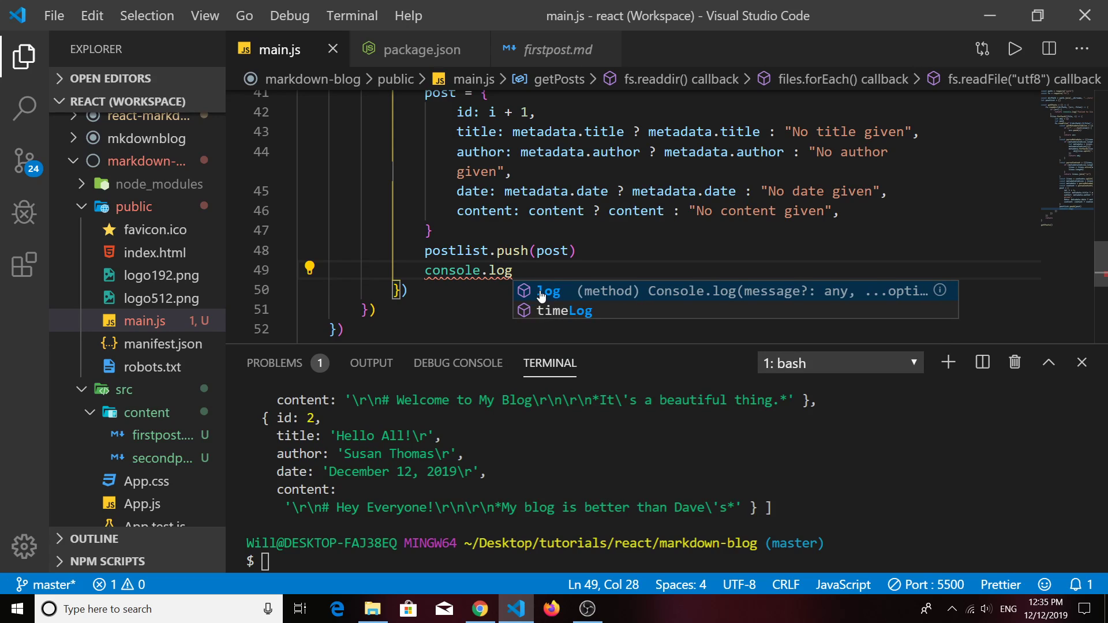
type("(postlist")
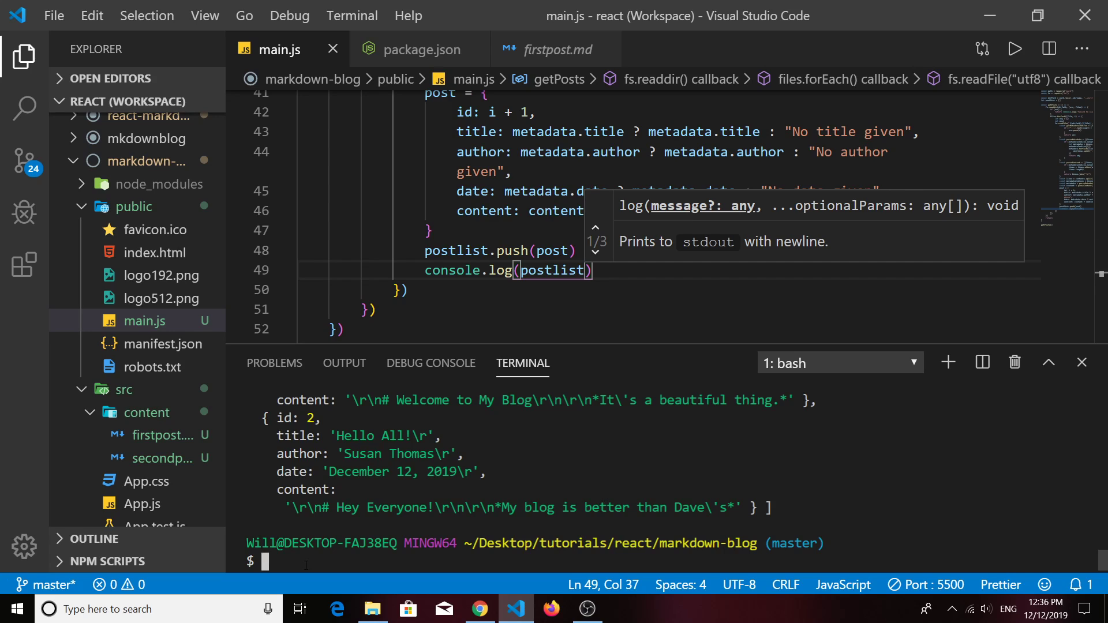
- Run npm run server, clear the terminal and run it again, printing one post then two
type("npm run server")
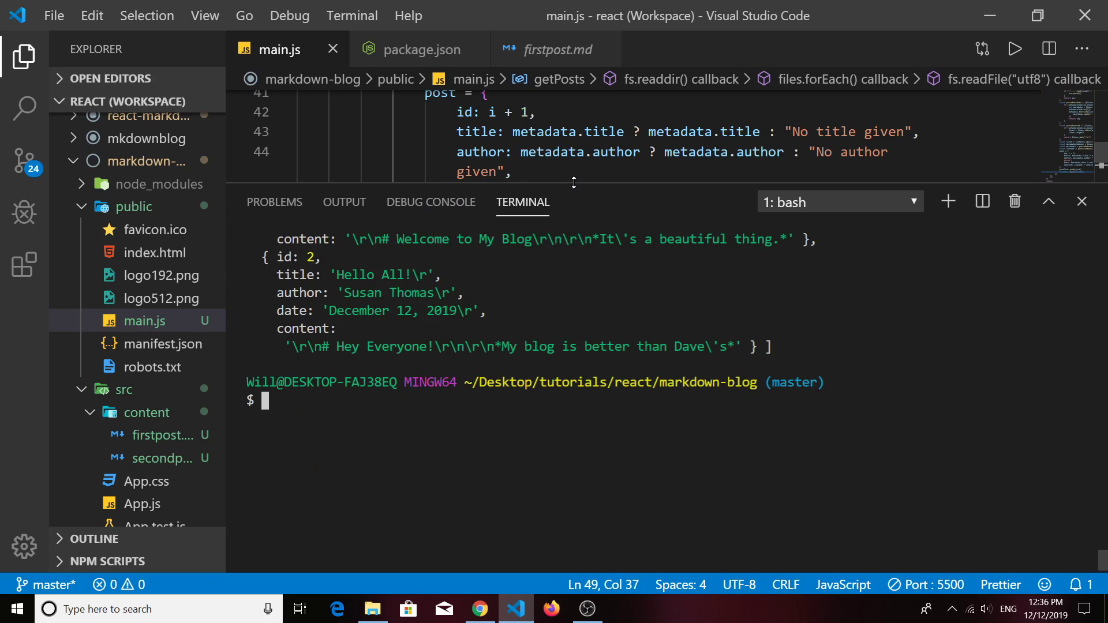
type("npm run server")
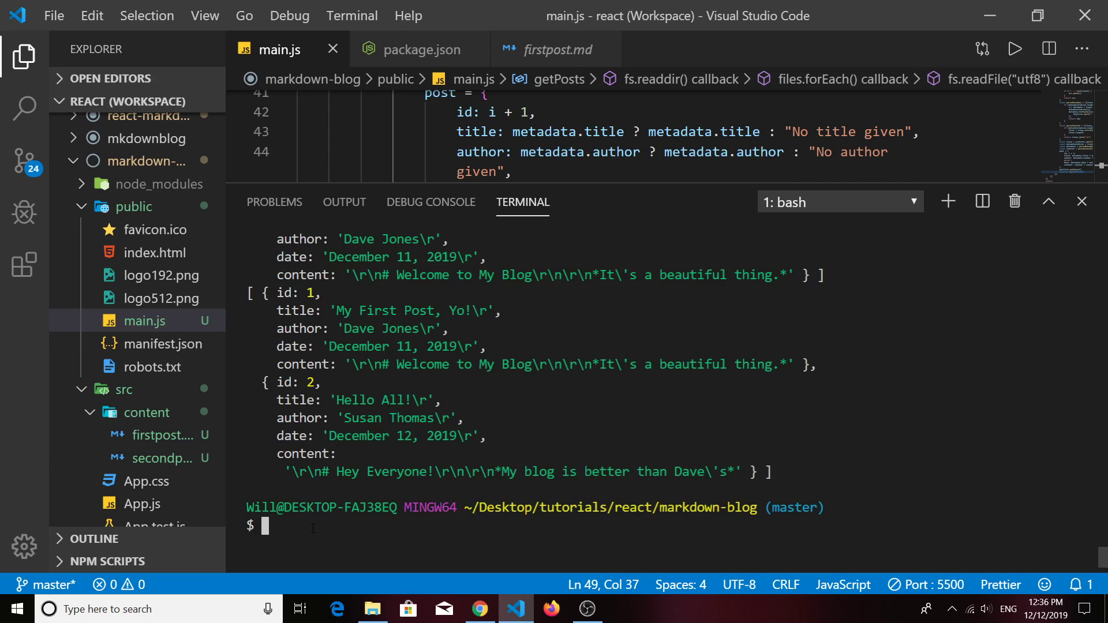
type("c")
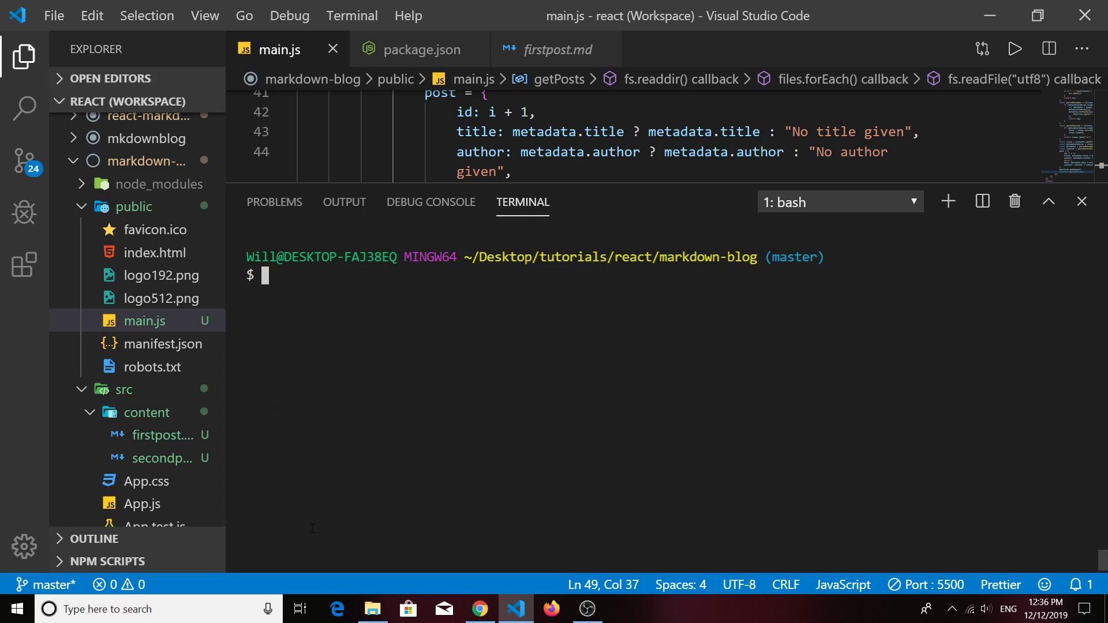
type("npm run server")
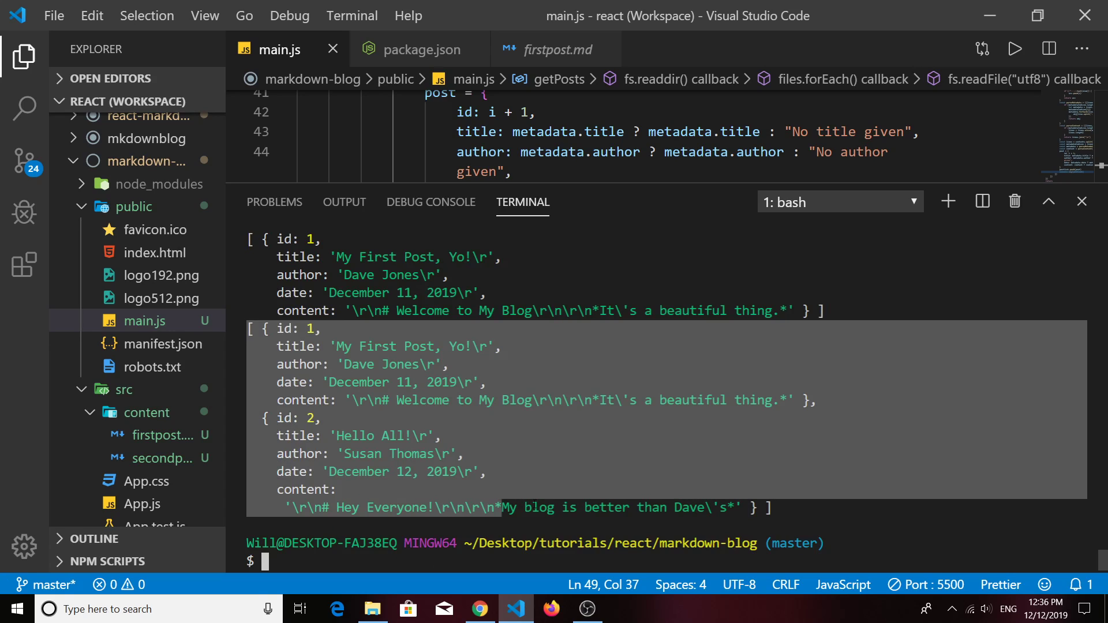
- Add console.log("there are " + files.length + " files in the content directory") at the top of the readdir callback
left_click(586, 452)
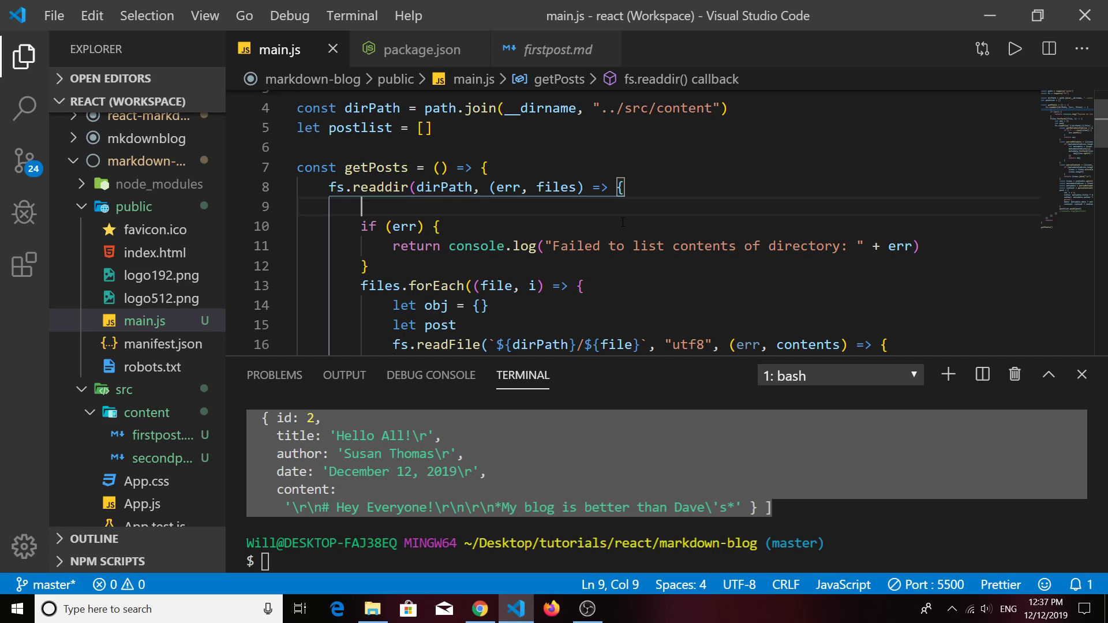
type("console.")
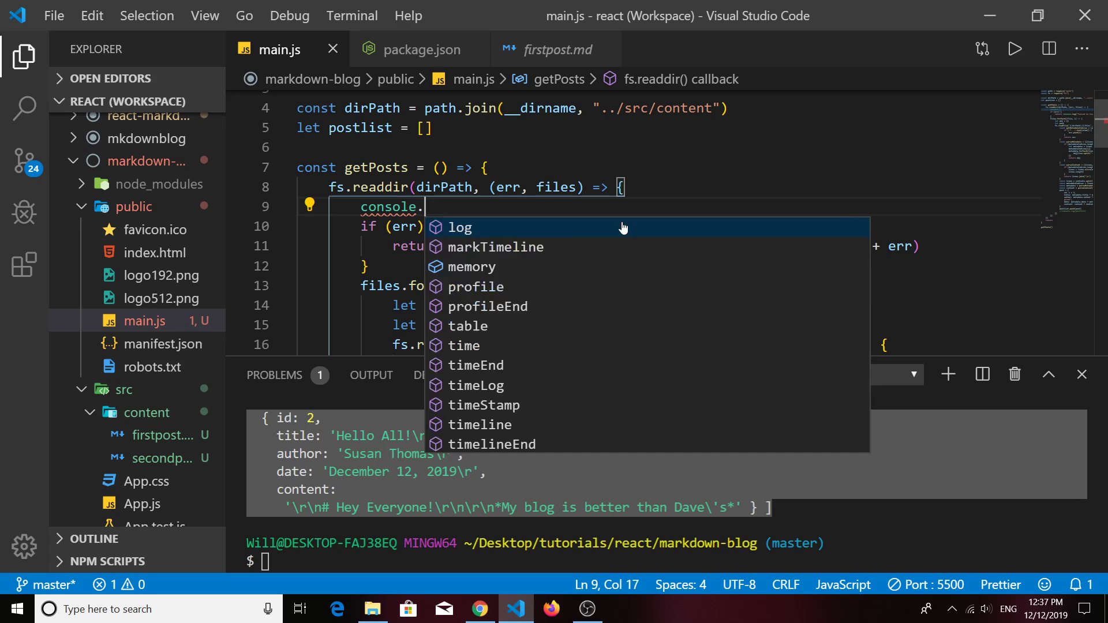
type("log(fie")
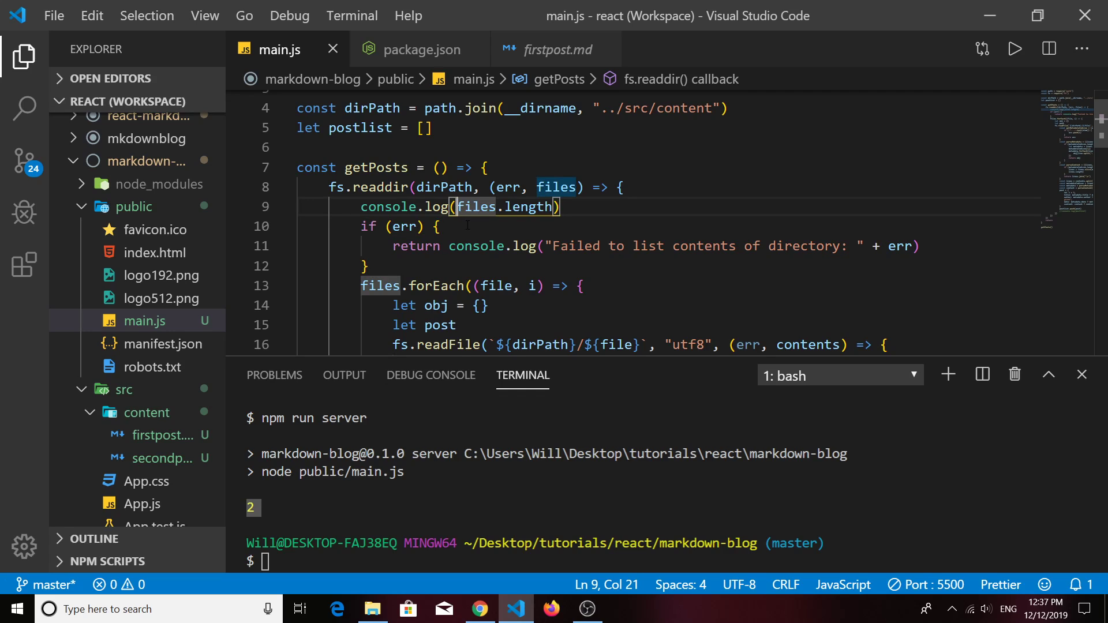
type("\"there are")
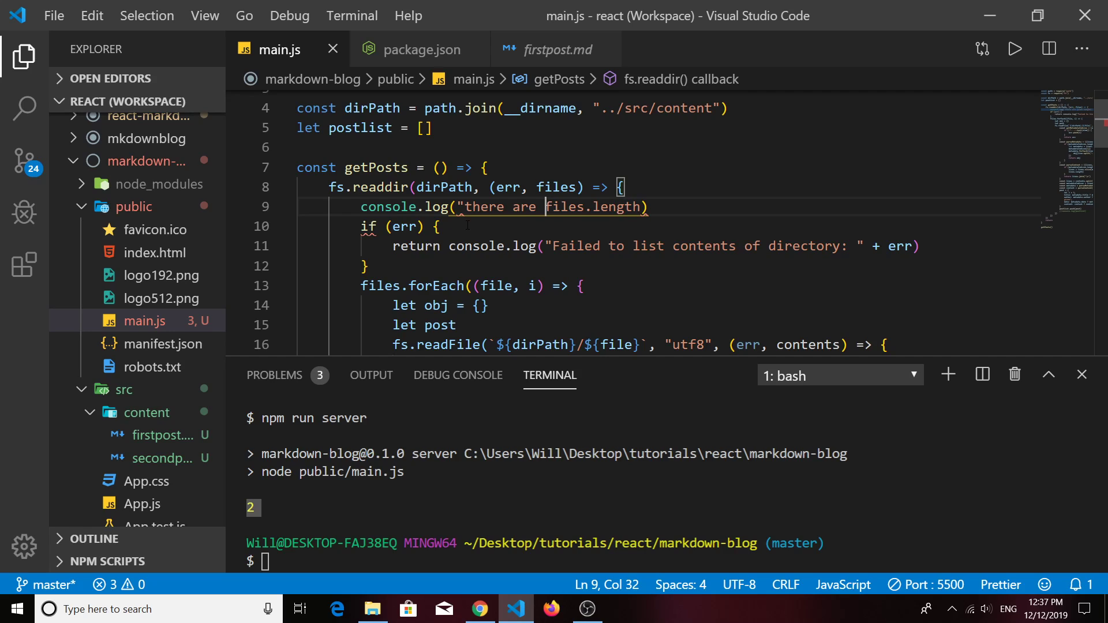
type("+")
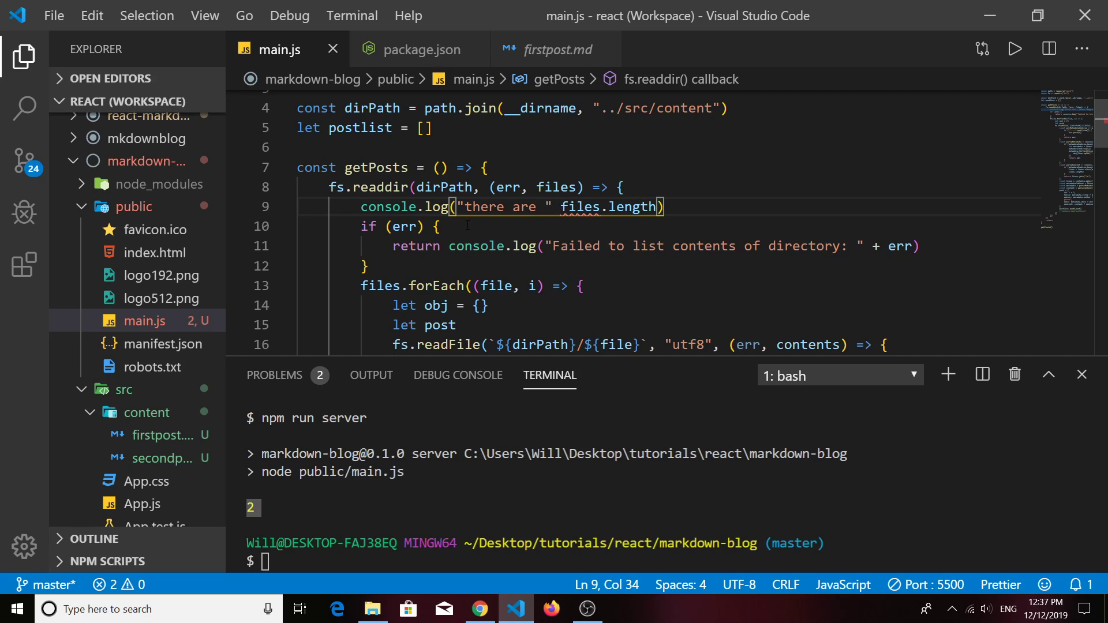
type("+")
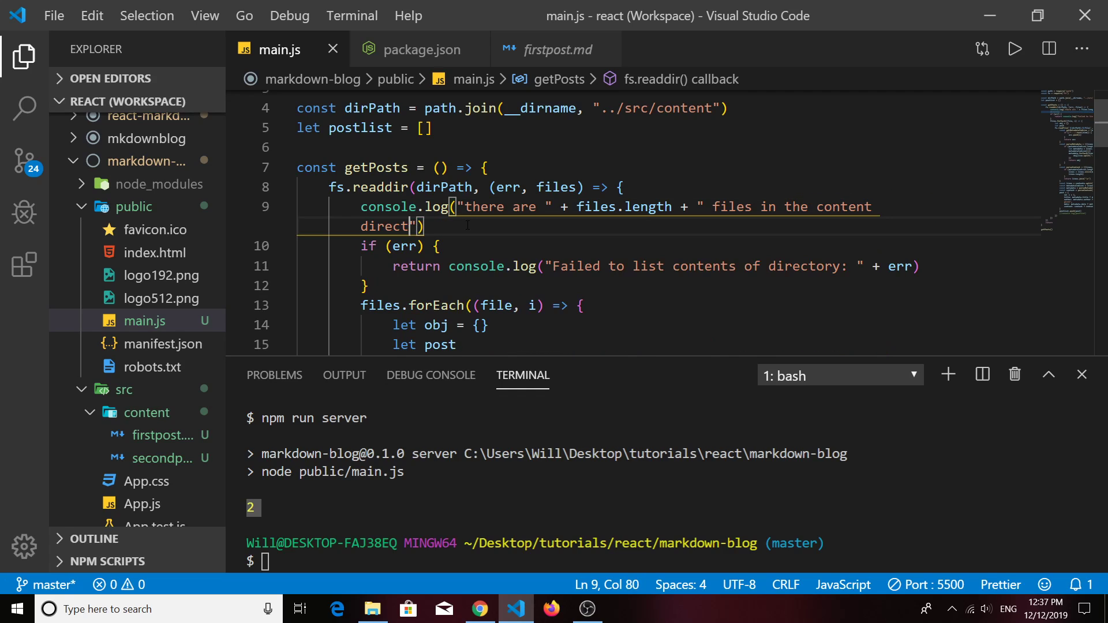
type("ory")
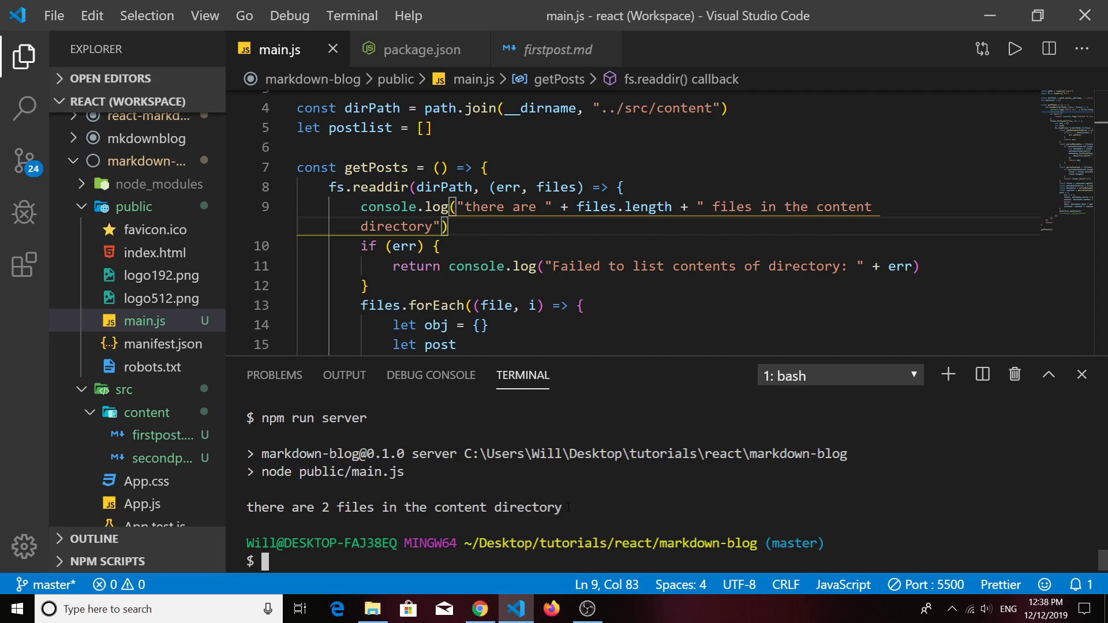
double_click(403, 508)
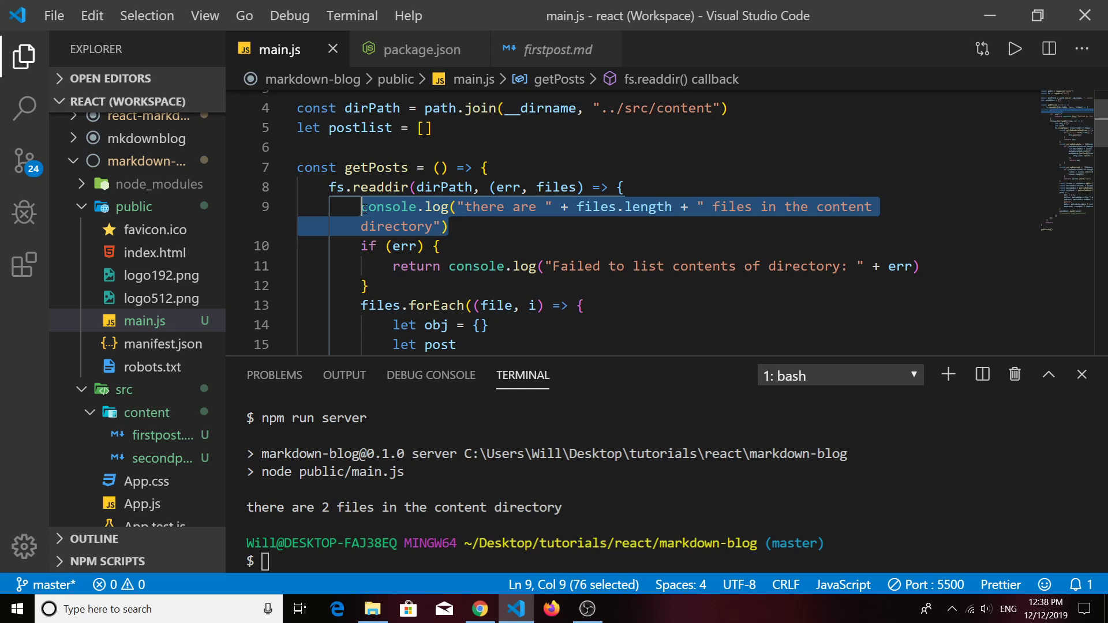
- Replace the file-count log with an if (i === files.length - 1) { } block after the push
key("Delete")
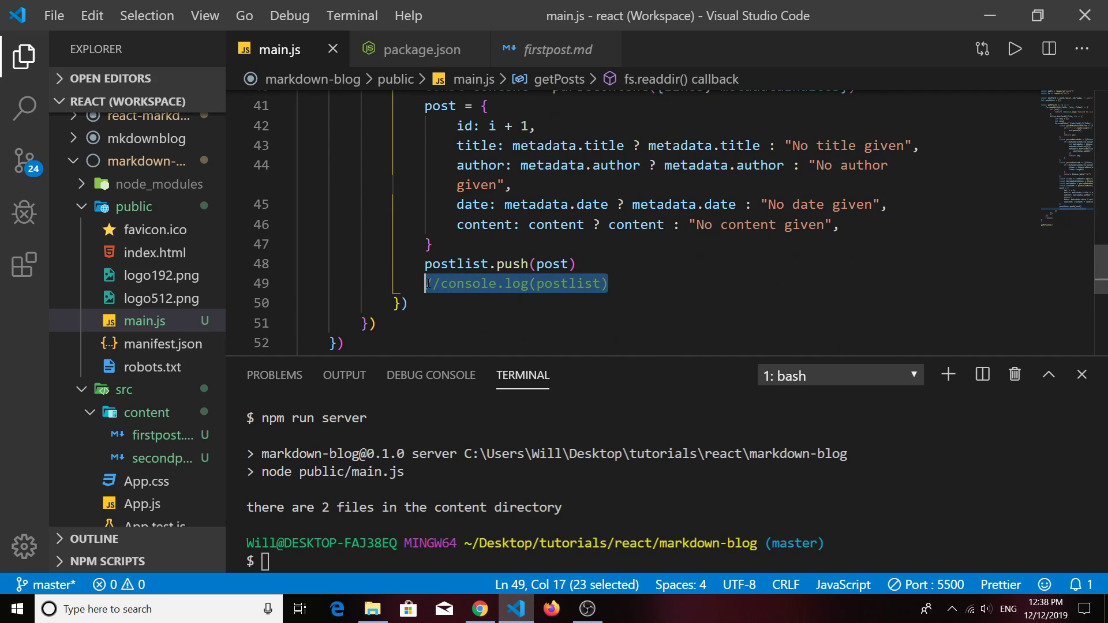
left_click(406, 303)
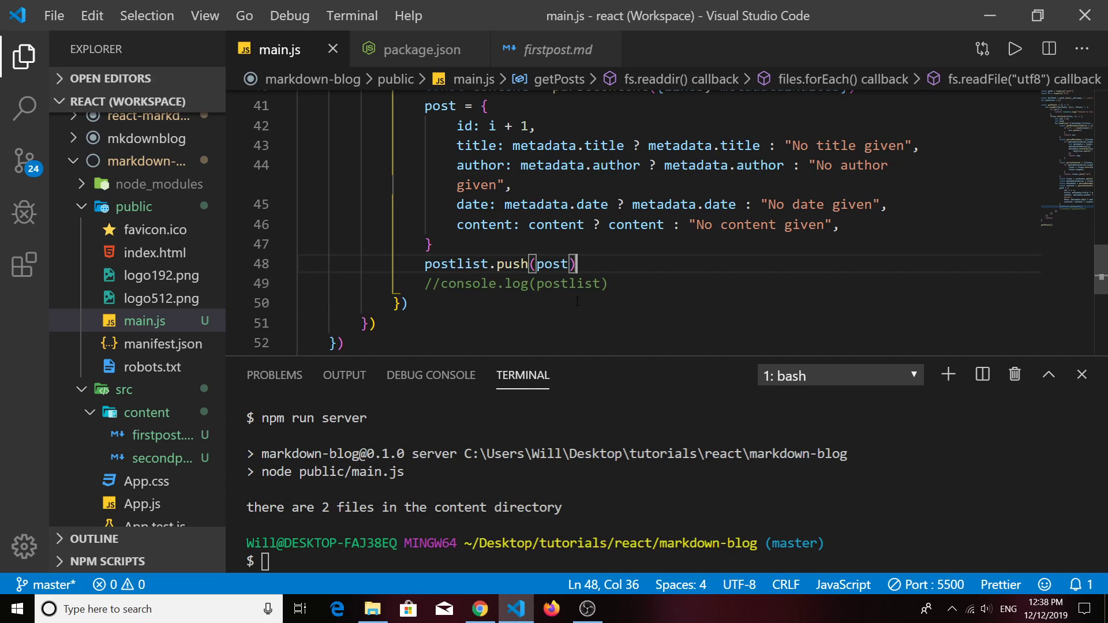
type("if")
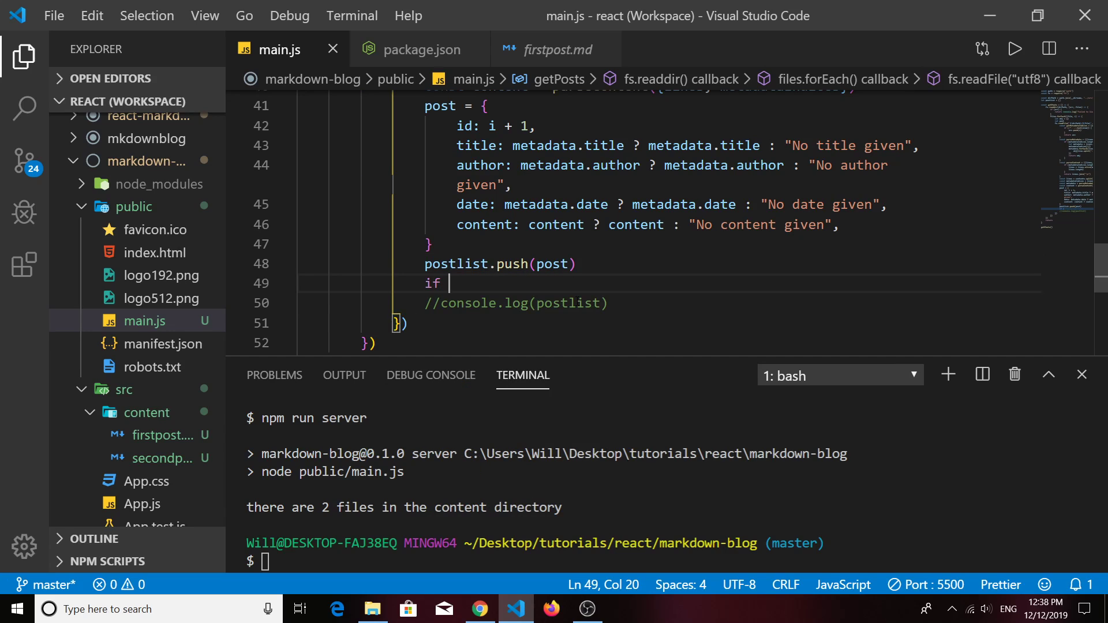
type("(i)")
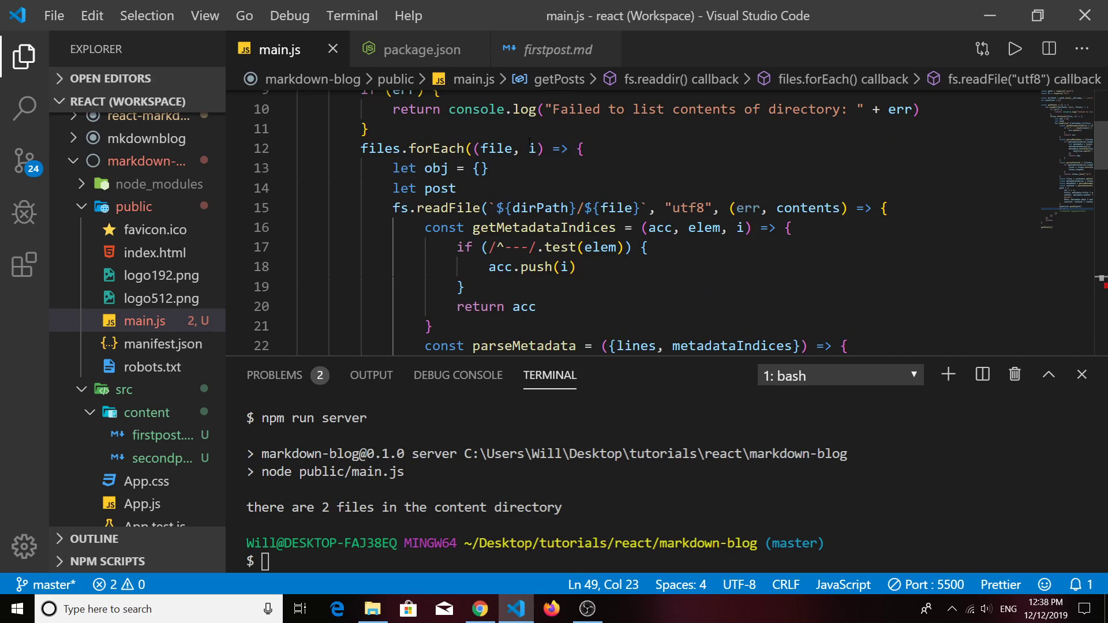
double_click(530, 149)
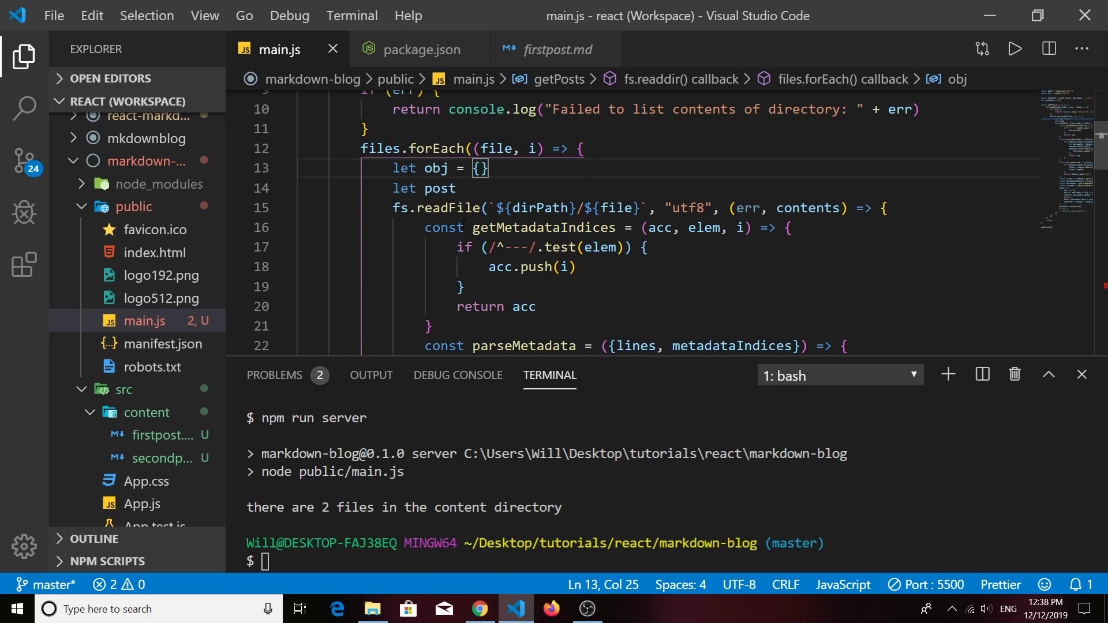
scroll("down", 3)
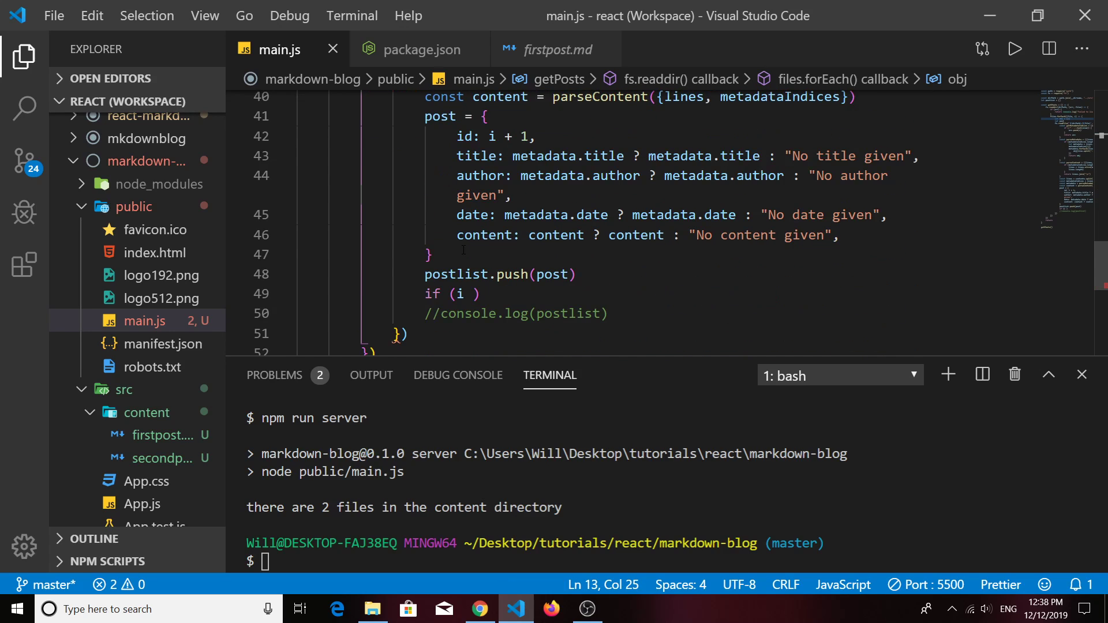
left_click(466, 293)
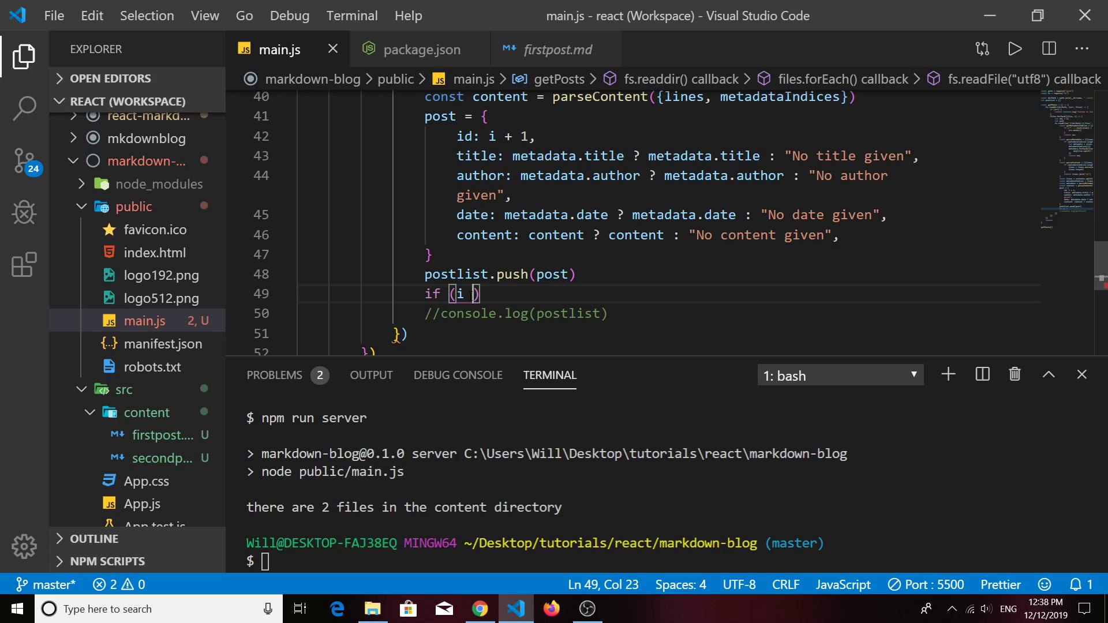
type("===")
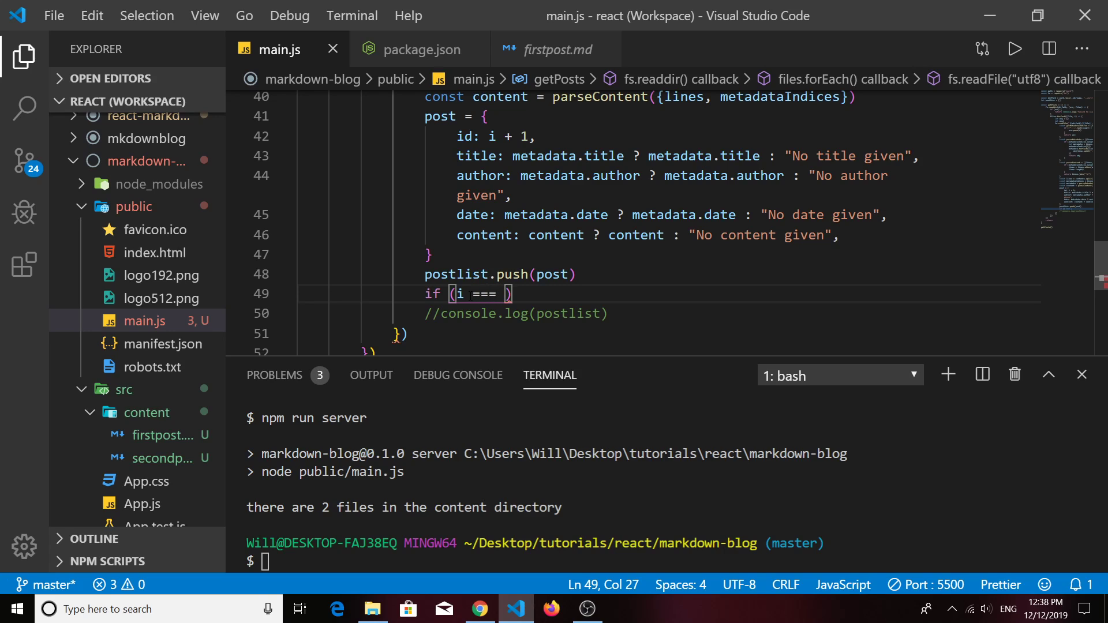
type("files.")
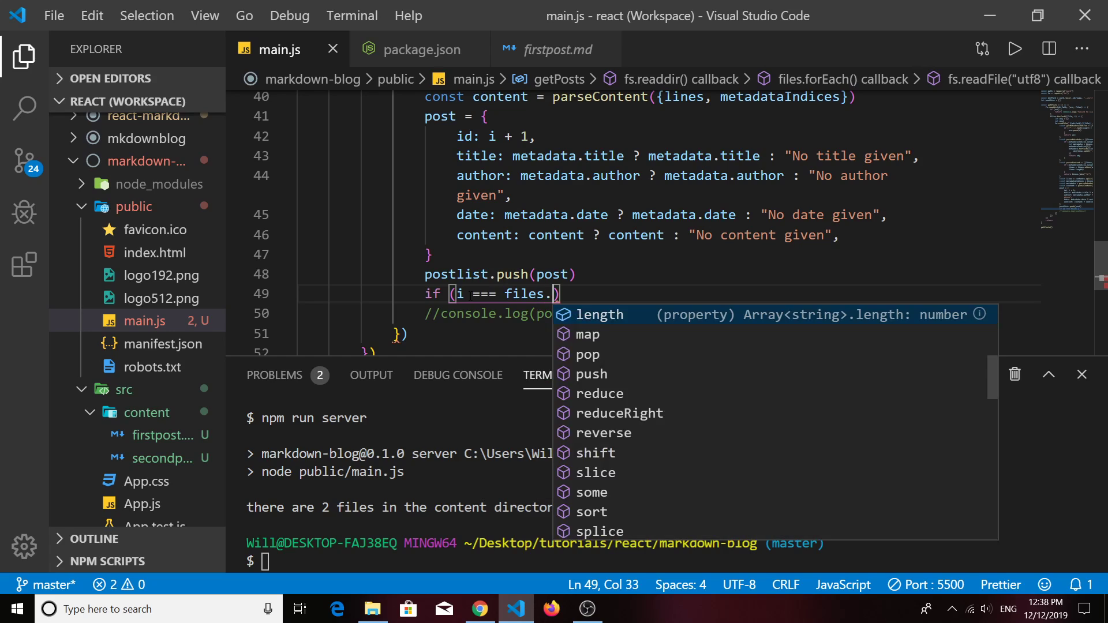
type("length -")
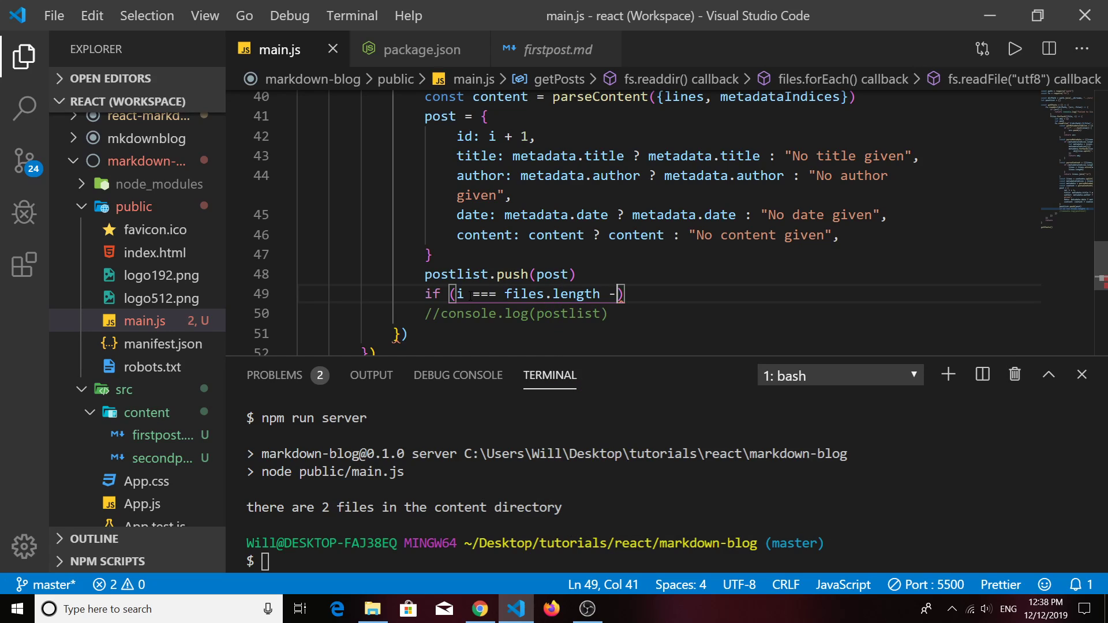
type("1")
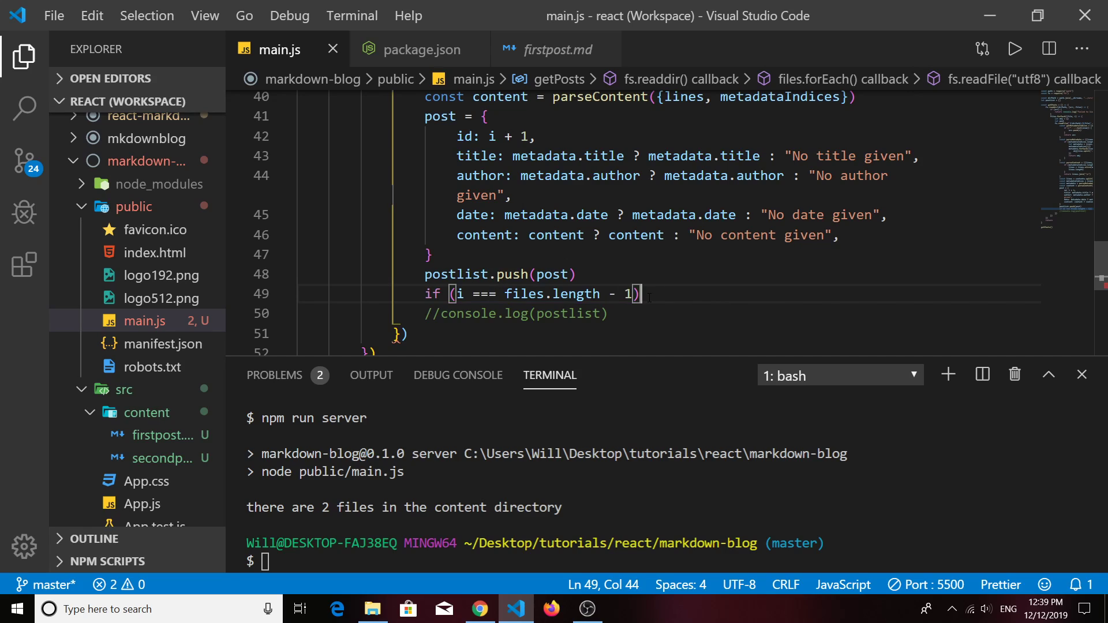
type("{")
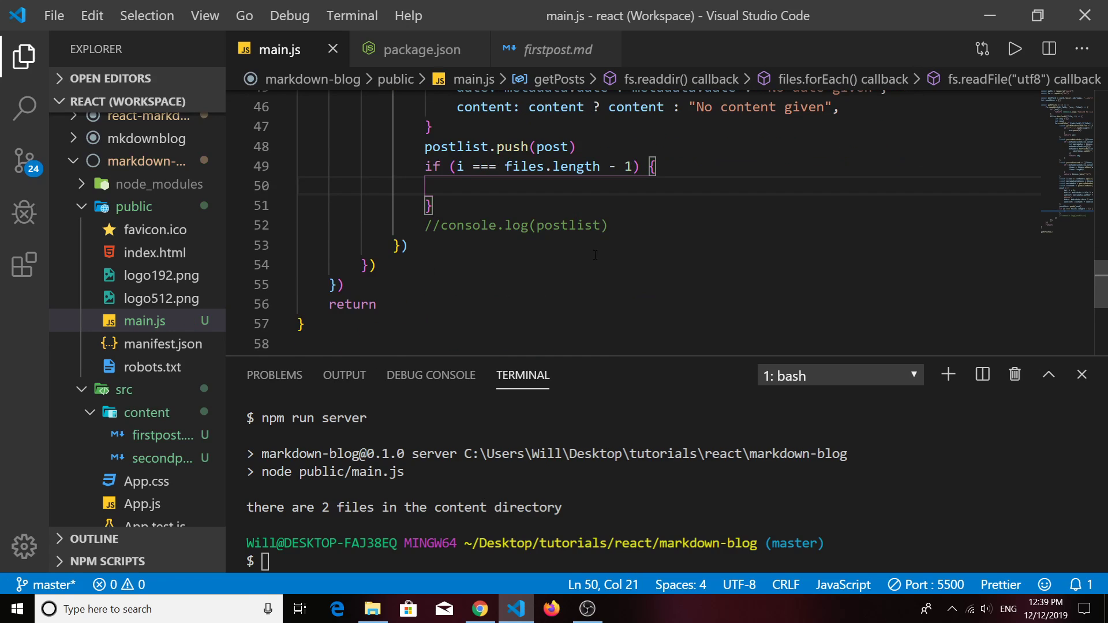
- Move the console.log(postlist) line into the last-file block and run npm run server
left_click_drag(435, 225, 606, 225)
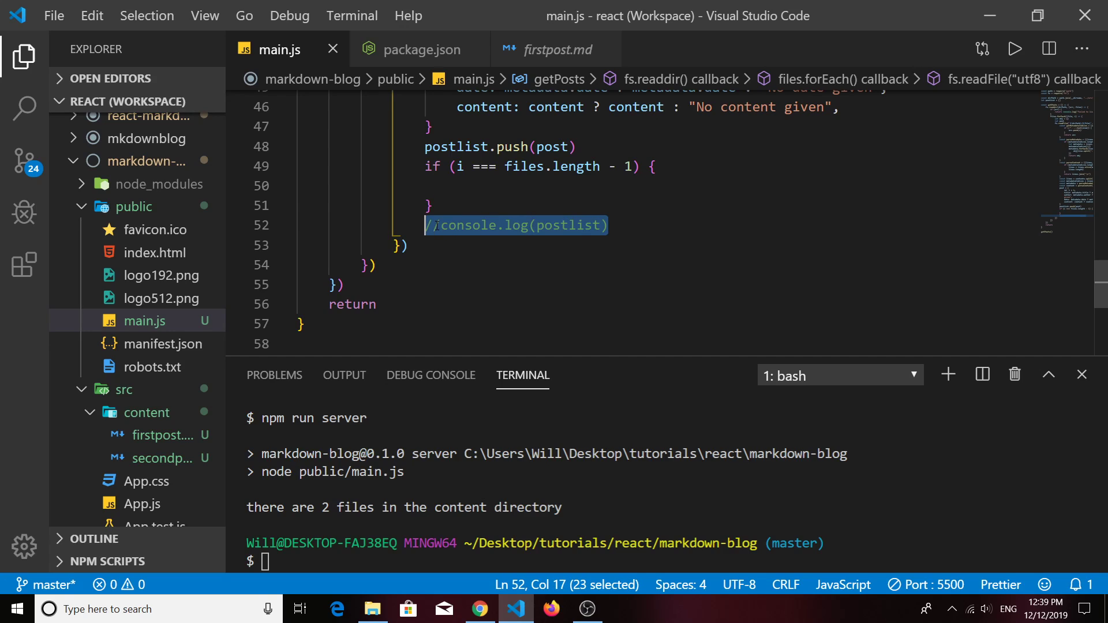
key("Delete")
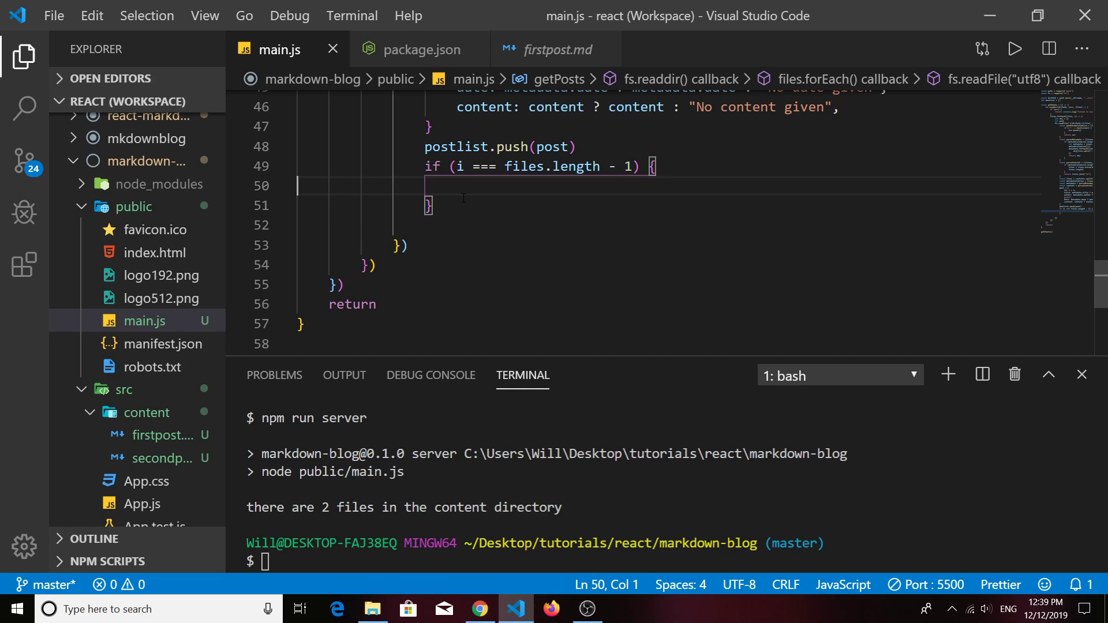
type("//console.log(postlist)")
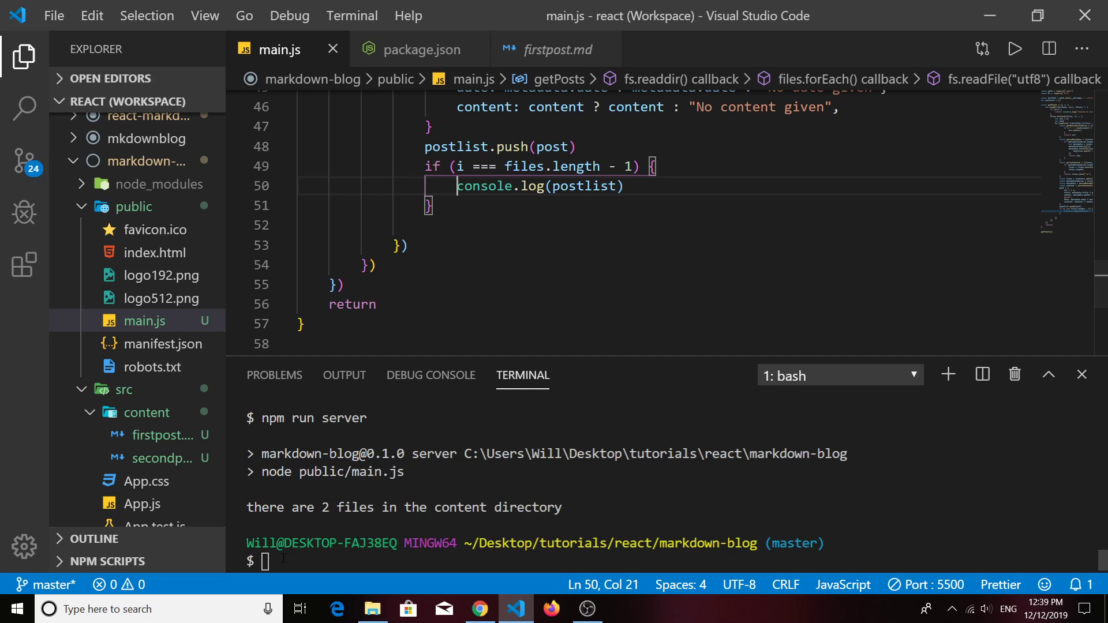
type("npm run server")
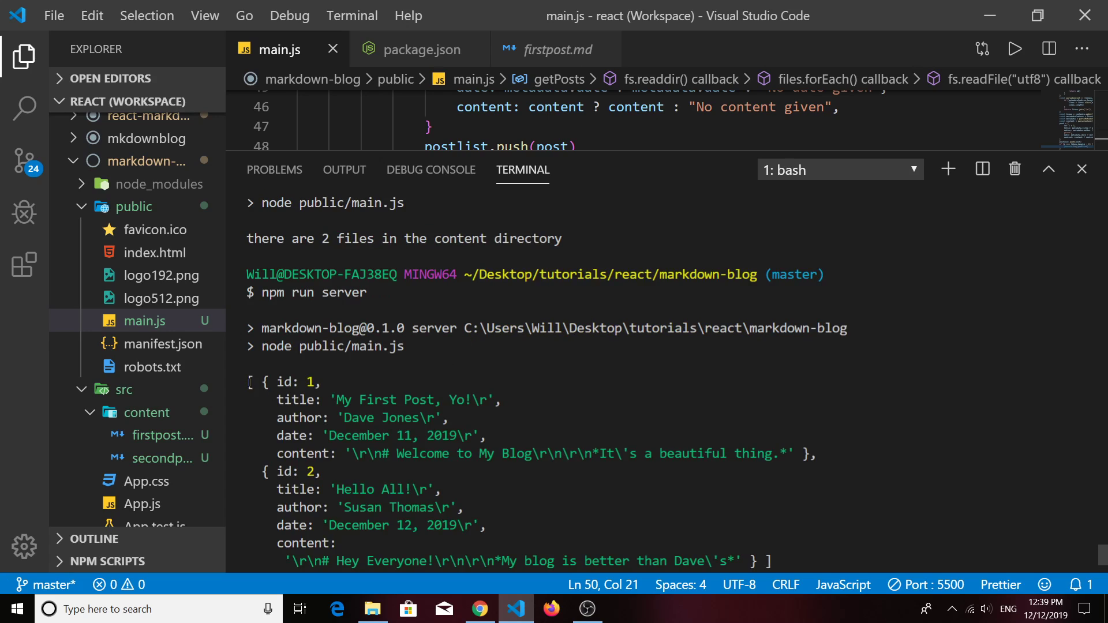
- Shrink the terminal panel and select the postlist log line inside the last-file check
left_click_drag(250, 382, 326, 454)
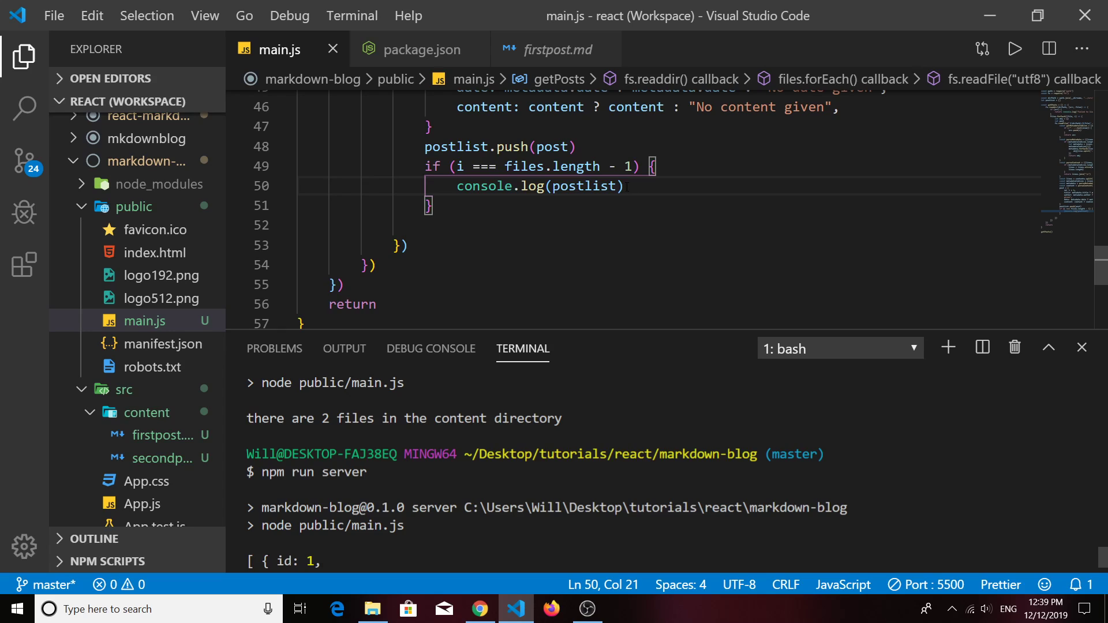
left_click_drag(457, 186, 625, 186)
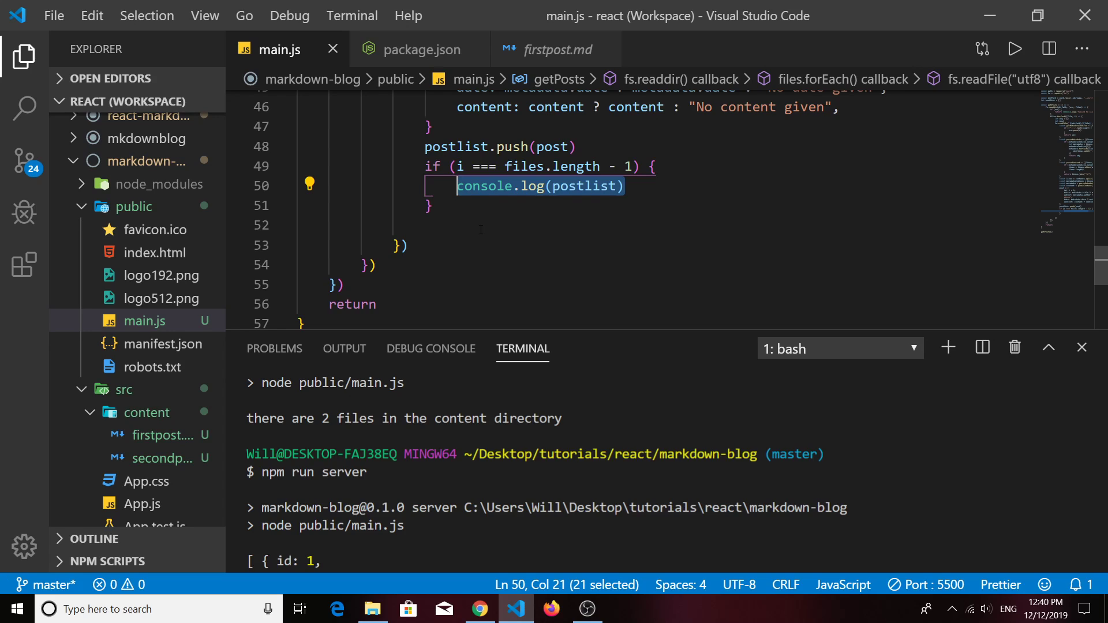
- Replace the log with let data = JSON.stringify(postlist)
type("let")
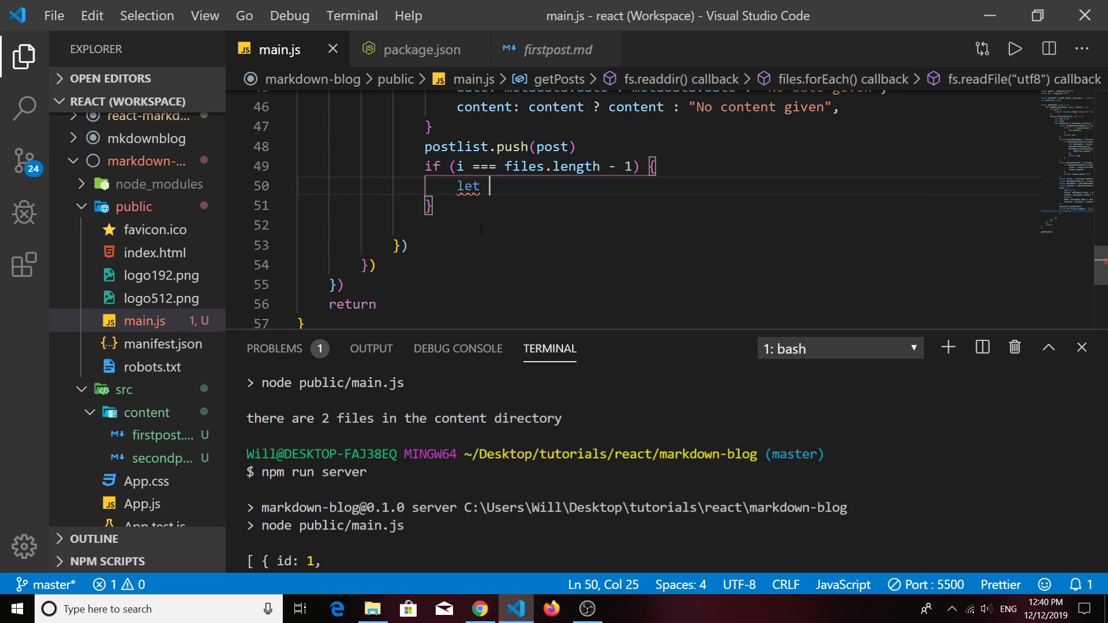
type("data")
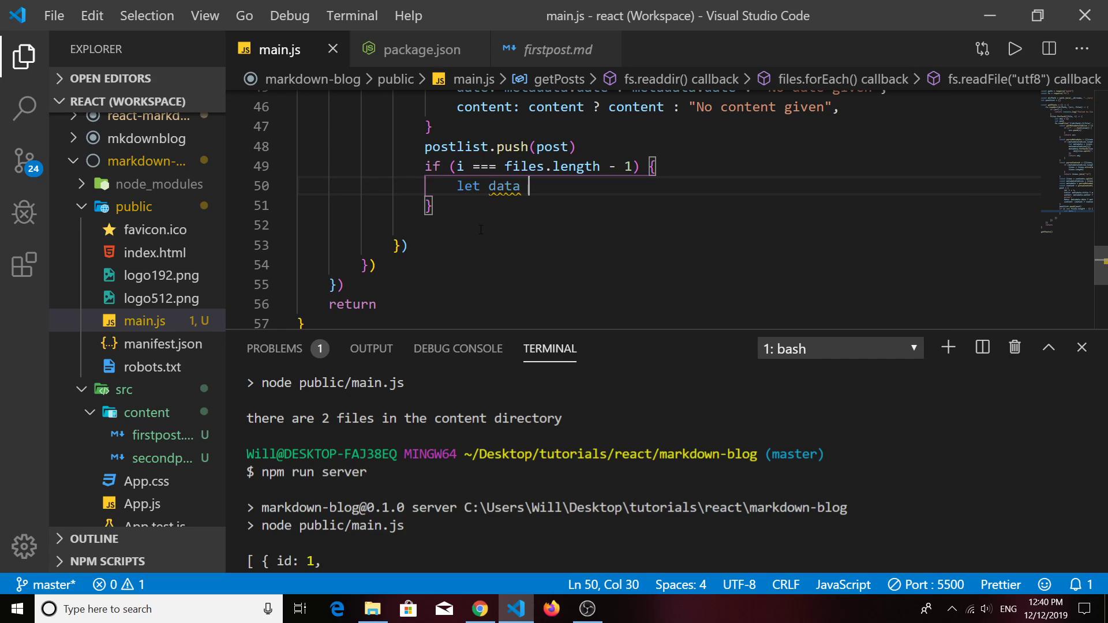
type("= JSON")
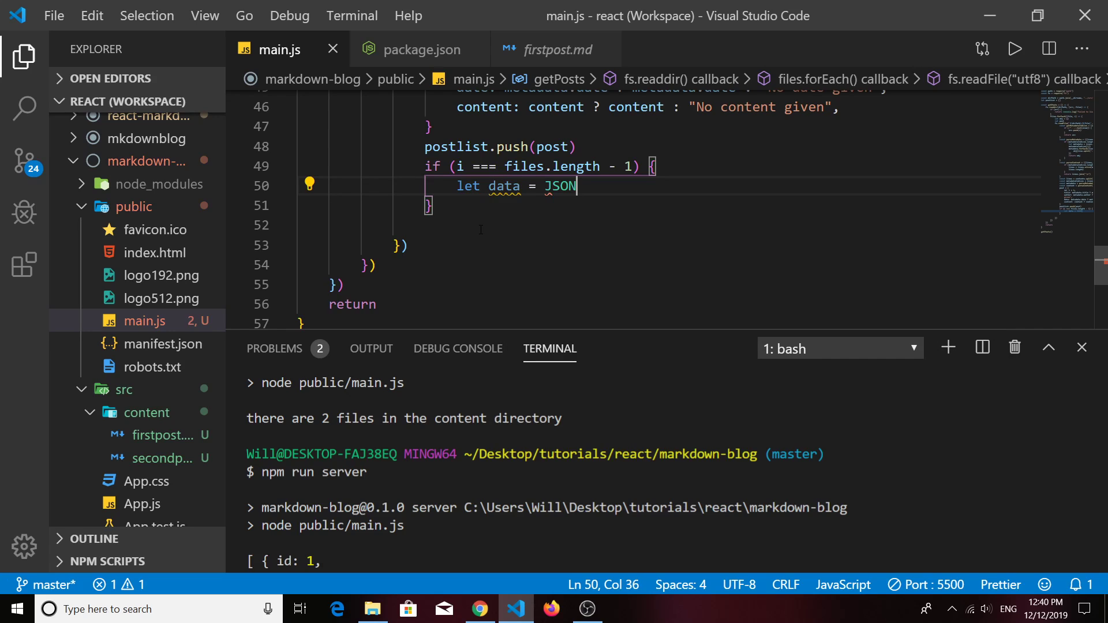
type(".stringify()")
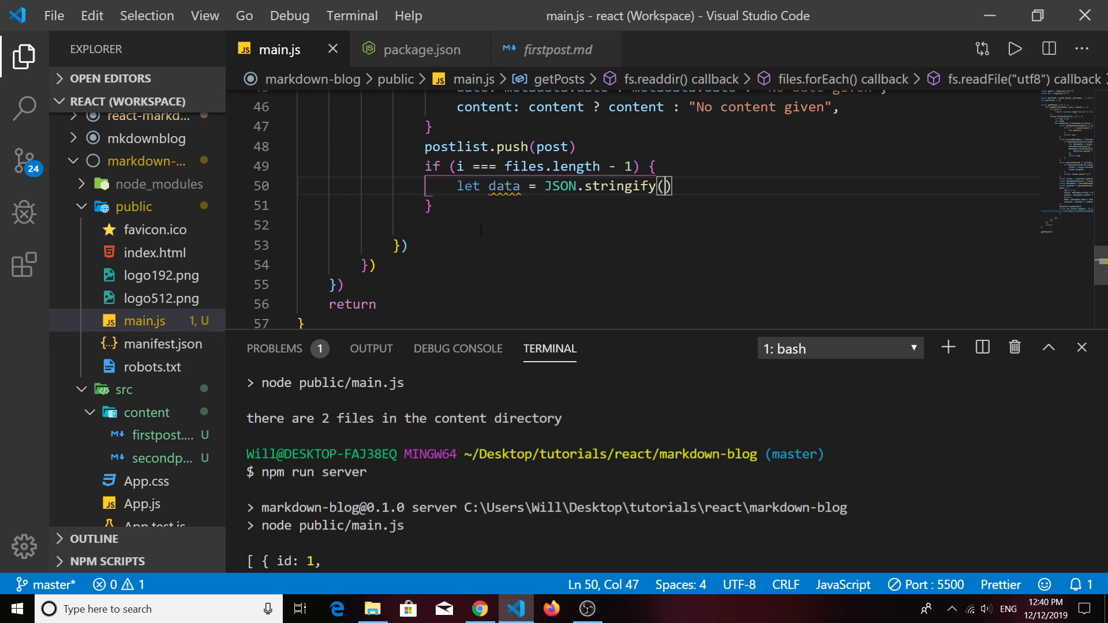
type("postlist")
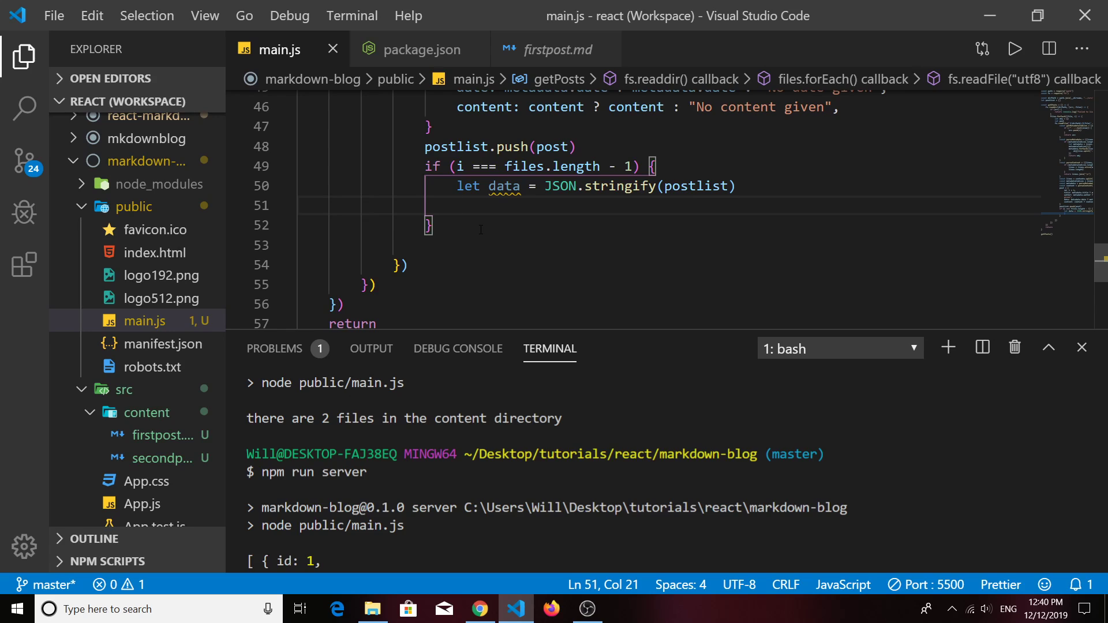
- Add fs.writeFileSync("src/posts.json", data) and highlight the last-file condition
type("fs.writeFileSync(\"")
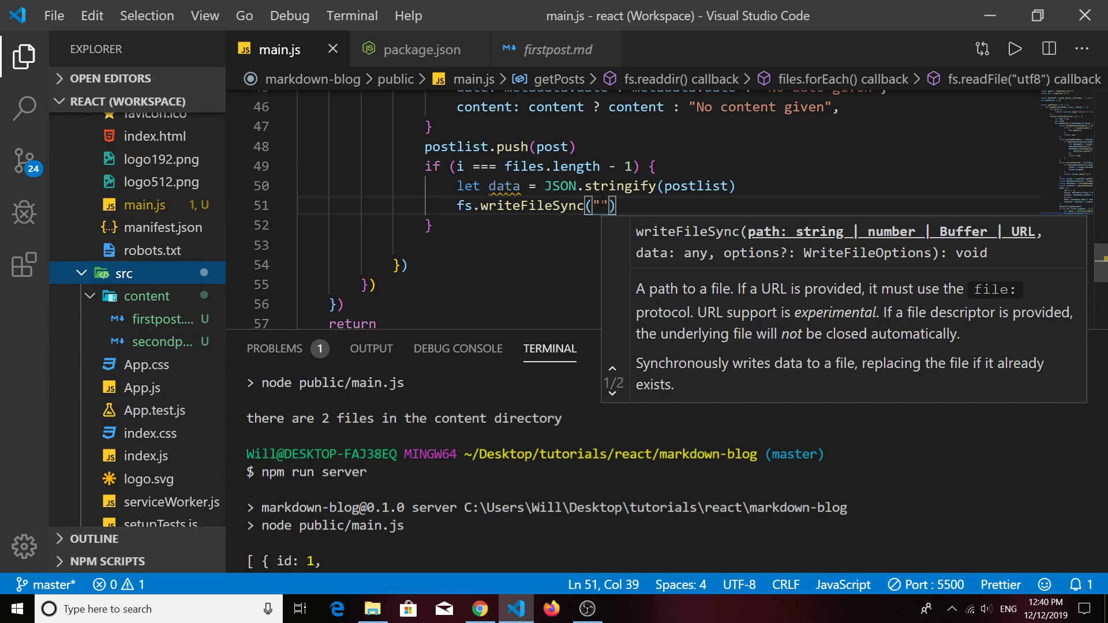
type("src")
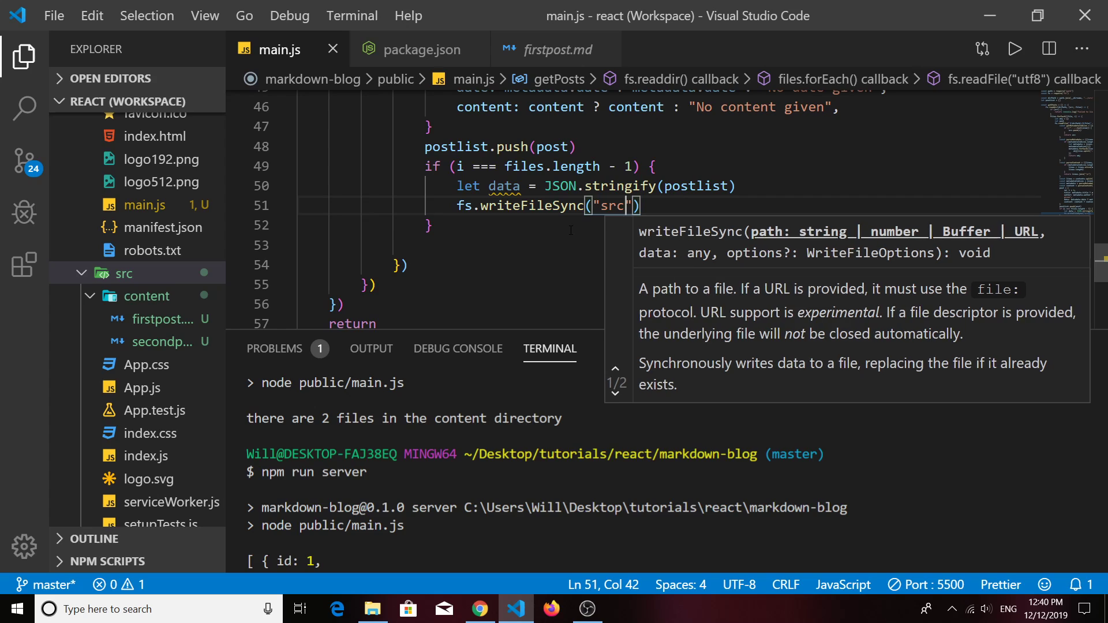
type("/p")
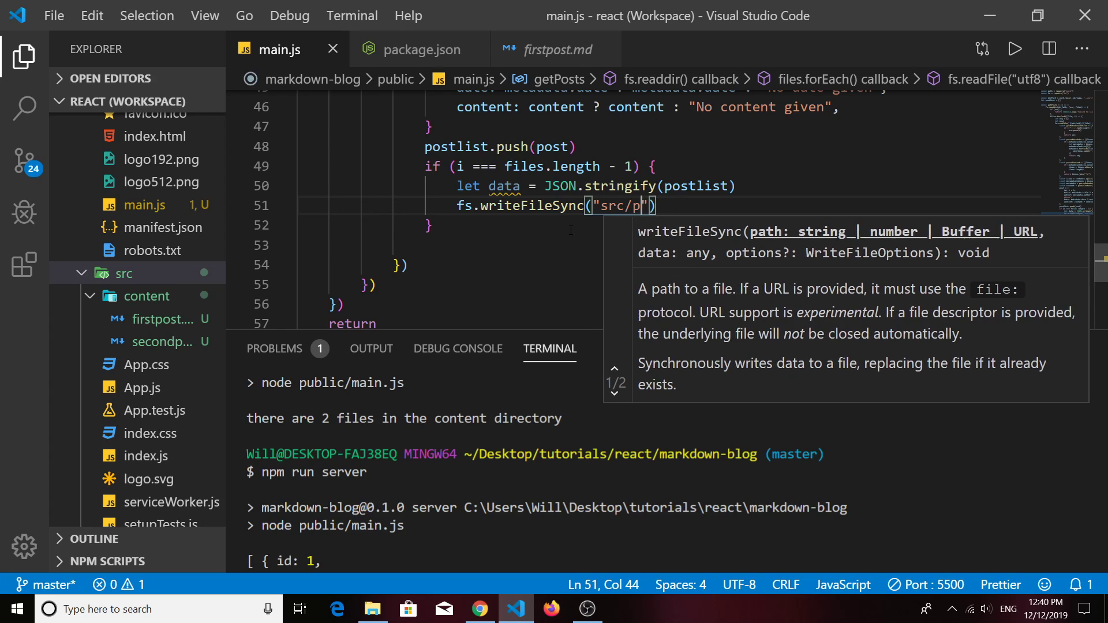
type("osts.")
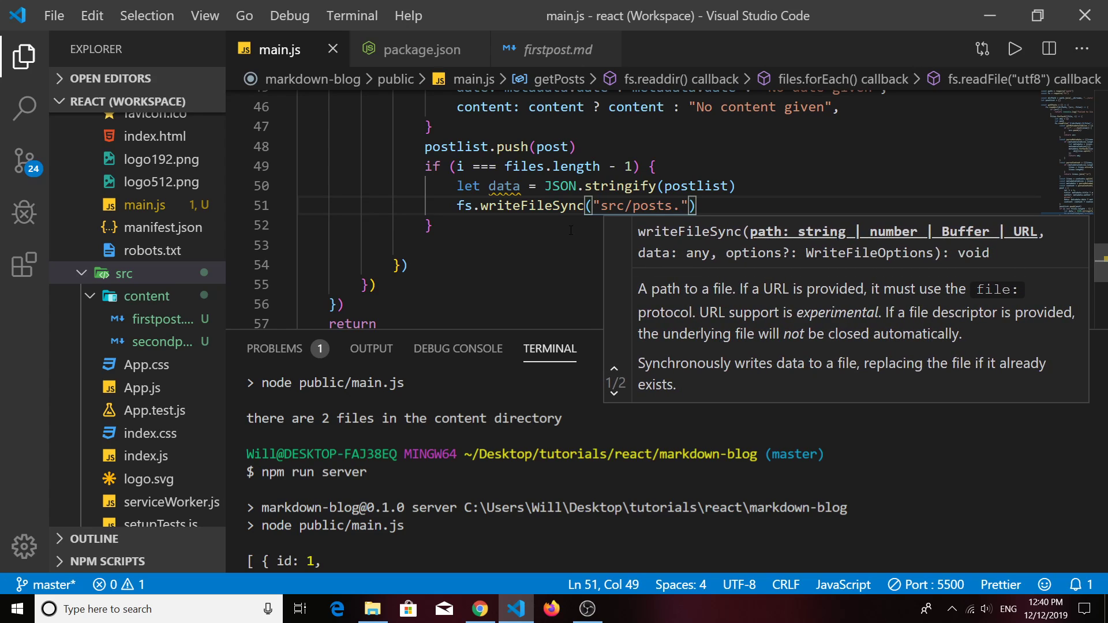
type("json")
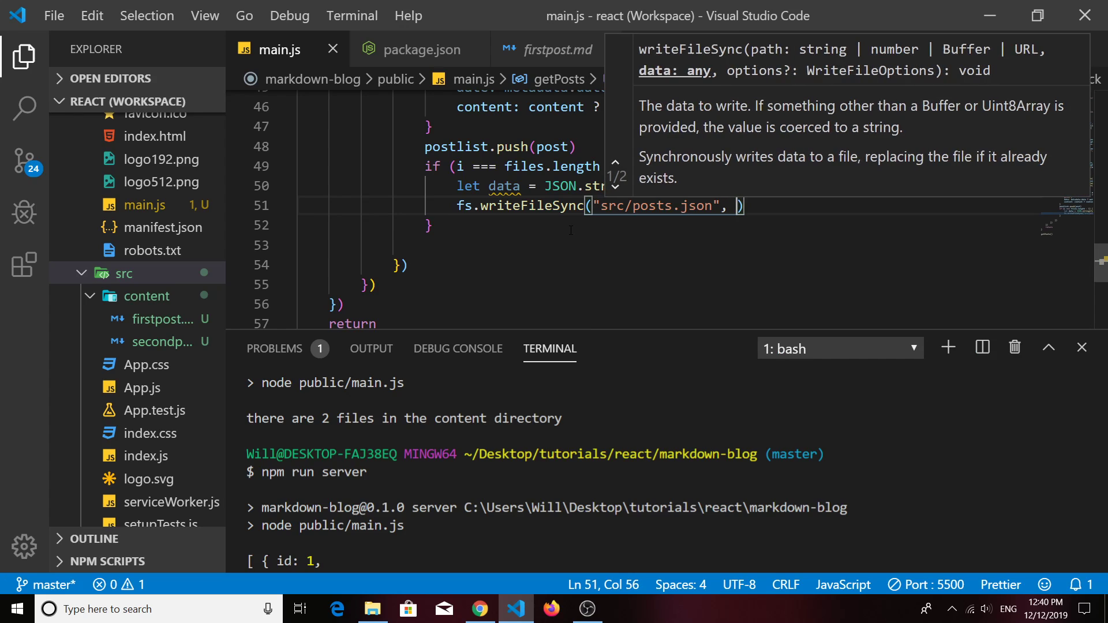
type("data")
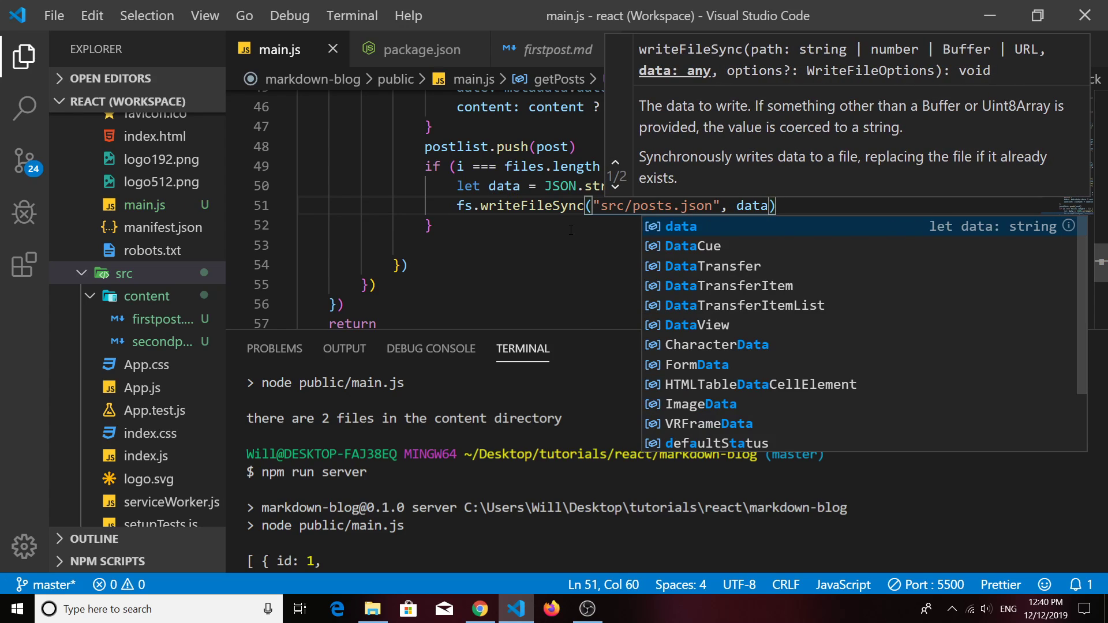
mouse_move(537, 256)
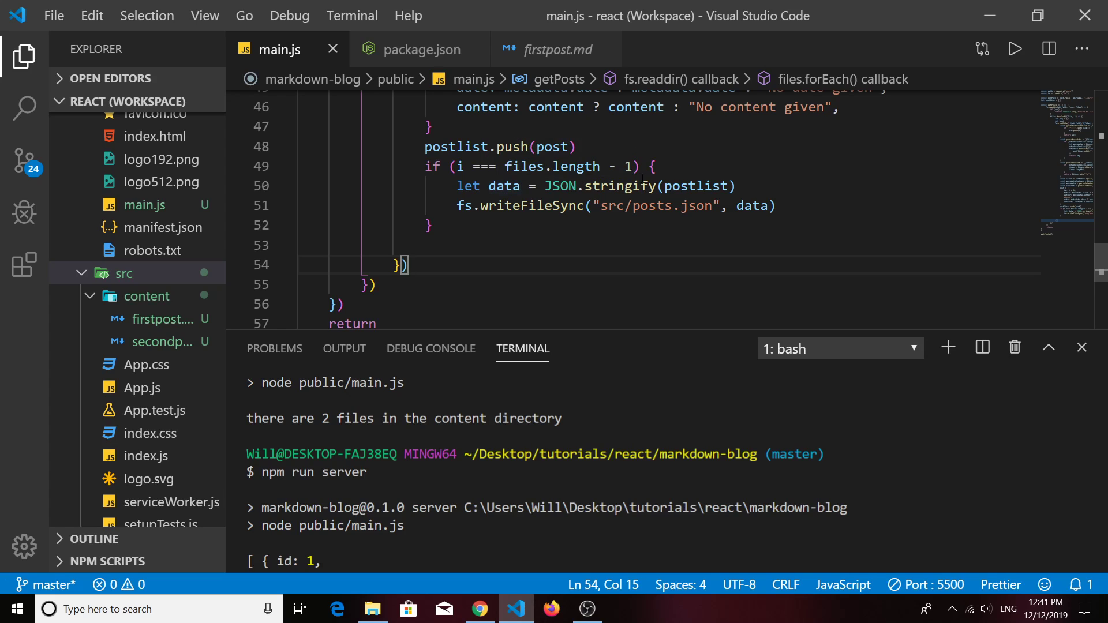
left_click_drag(457, 166, 632, 166)
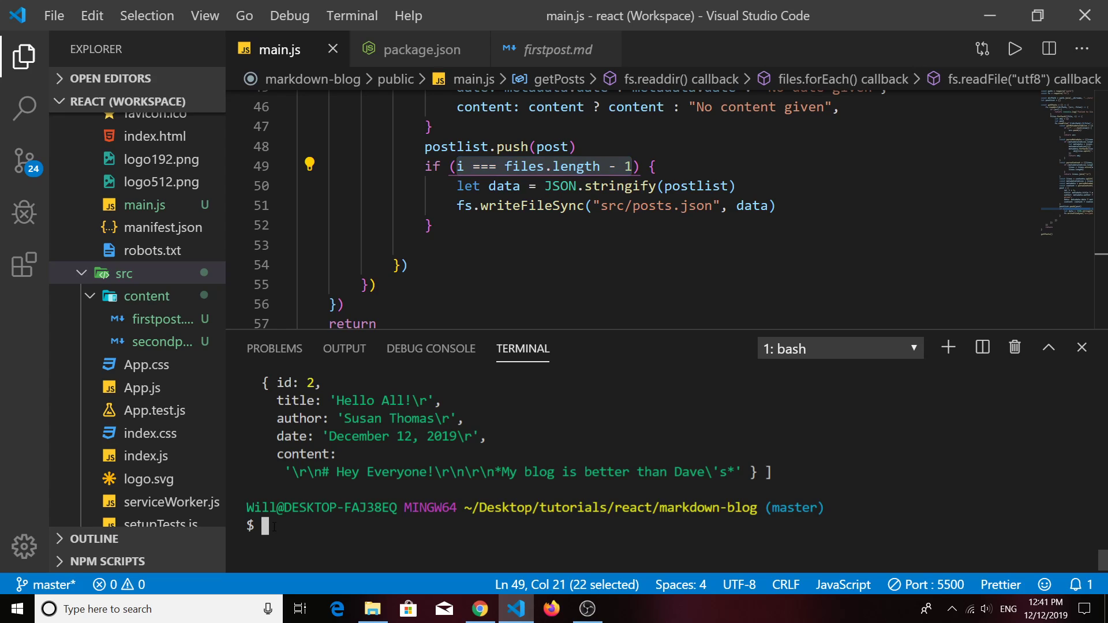
- Clear the terminal, rerun npm run server and open the generated src/posts.json
type("clear")
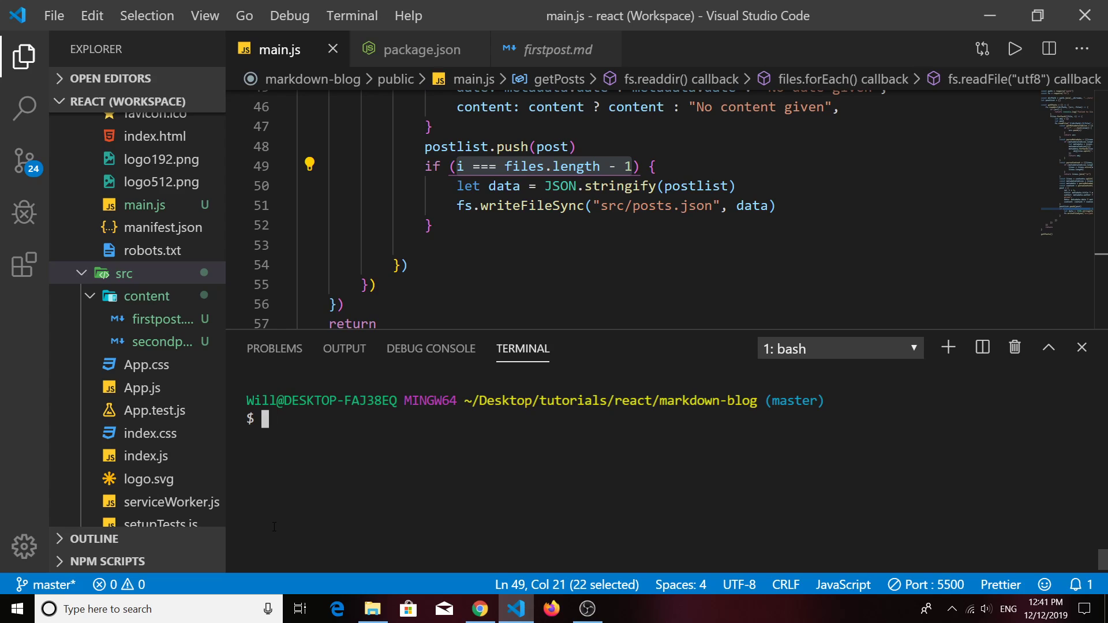
type("npm run server")
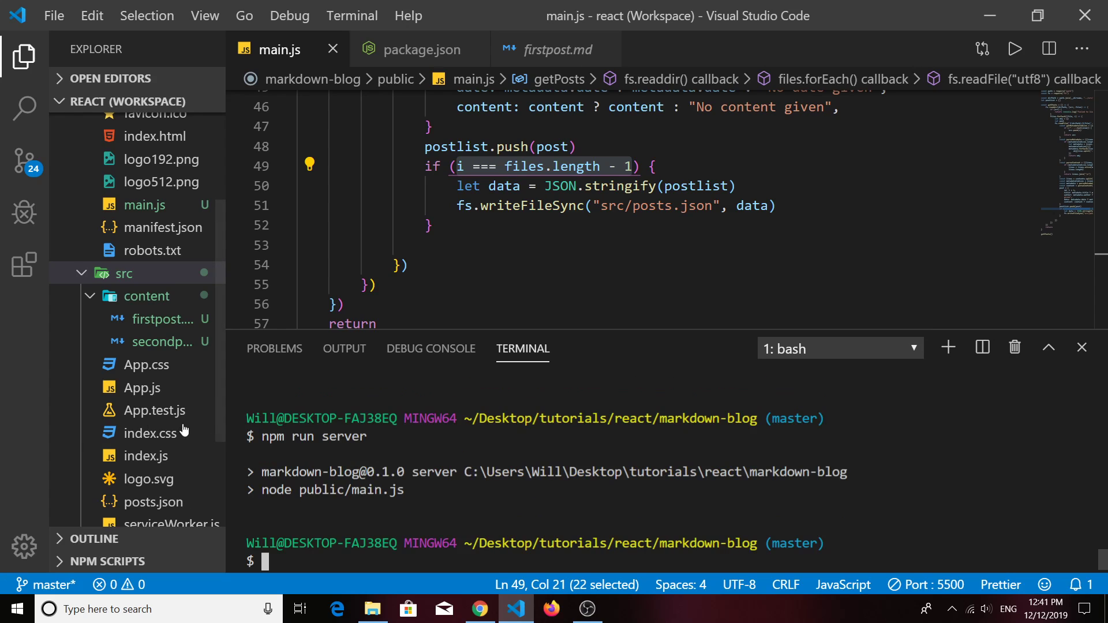
mouse_move(153, 502)
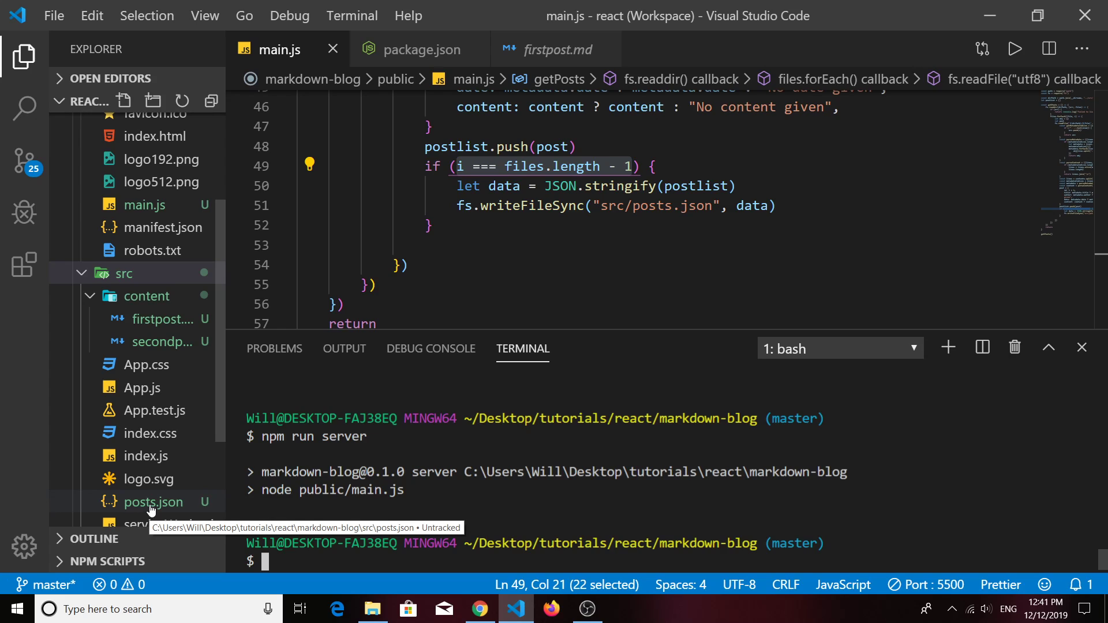
left_click(150, 502)
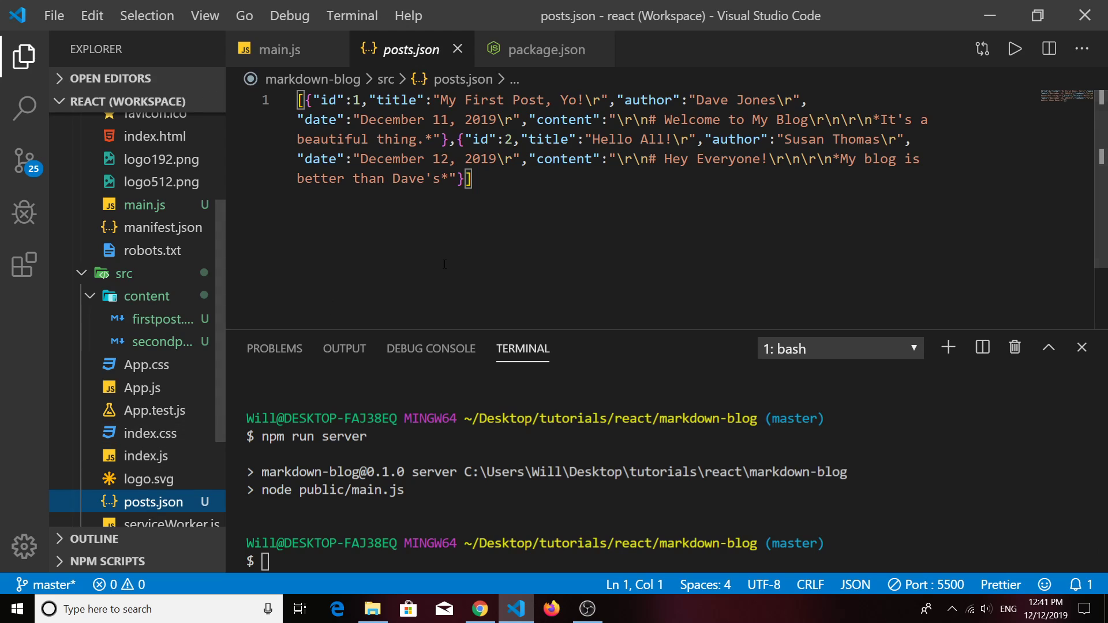
- Review the full JSON line in posts.json, then return to main.js
key("ctrl+a")
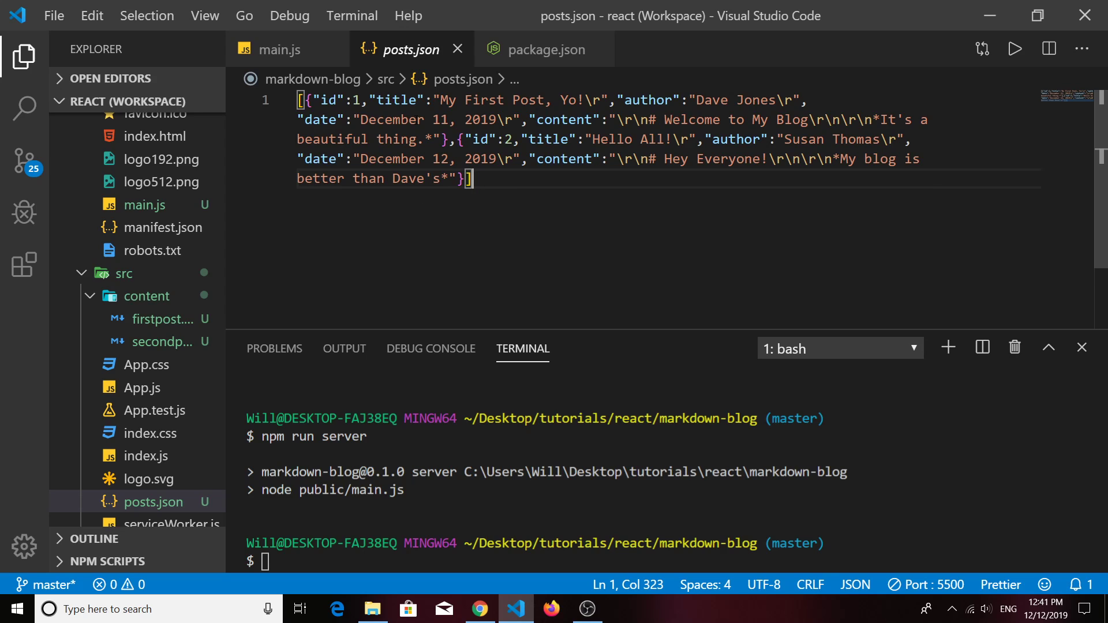
left_click(276, 49)
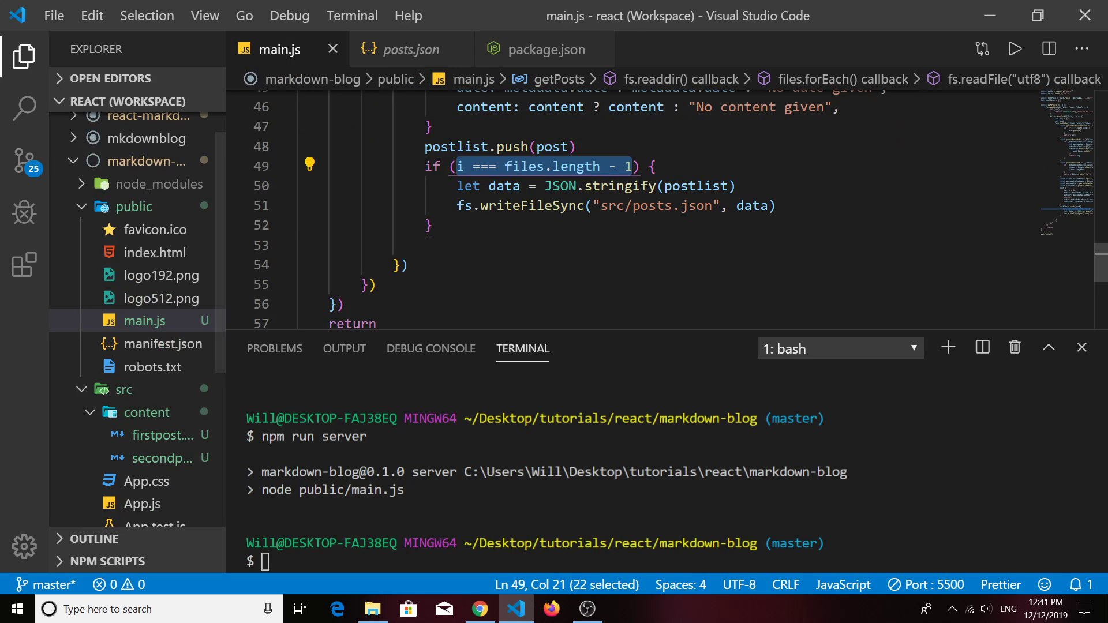